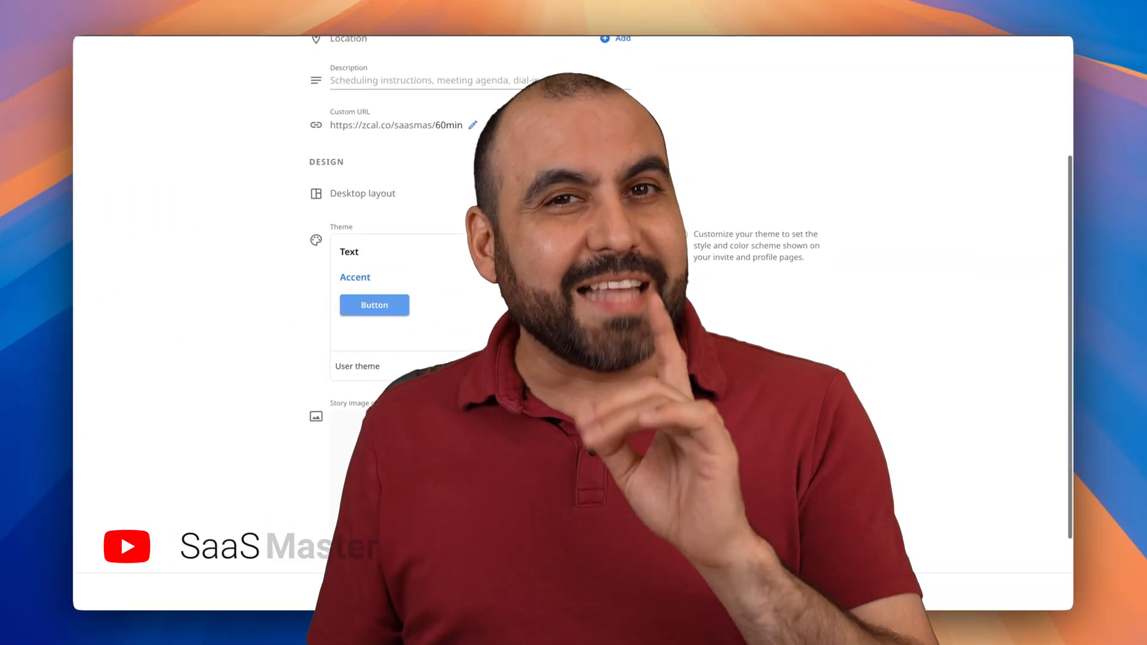
Review the Edit 1-on-1 invite page and follow the saved availability link
{"action": "scroll", "scroll_direction": "up", "scroll_amount": 3}
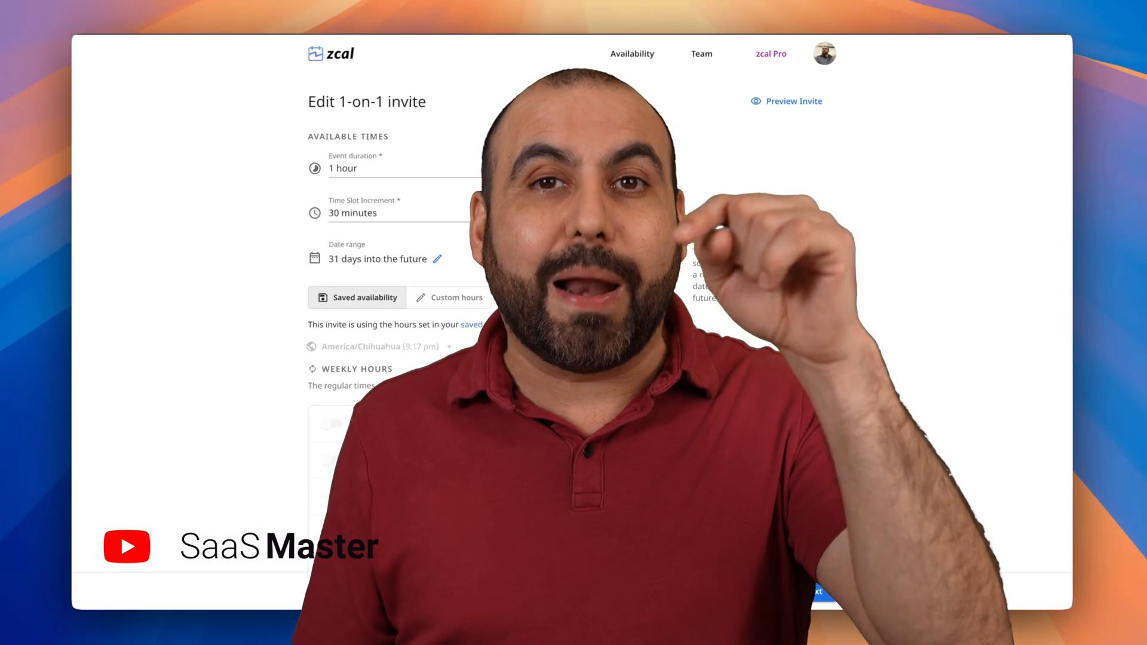
{"action": "scroll", "scroll_direction": "down", "scroll_amount": 3}
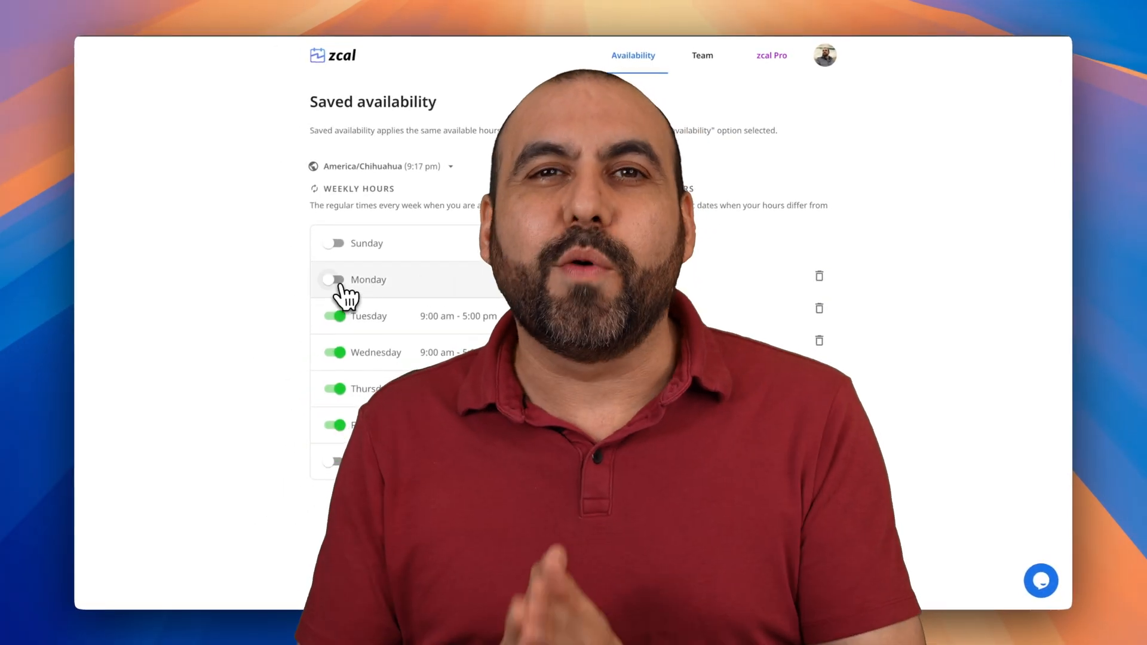
{"action": "left_click", "coordinate": [335, 280]}
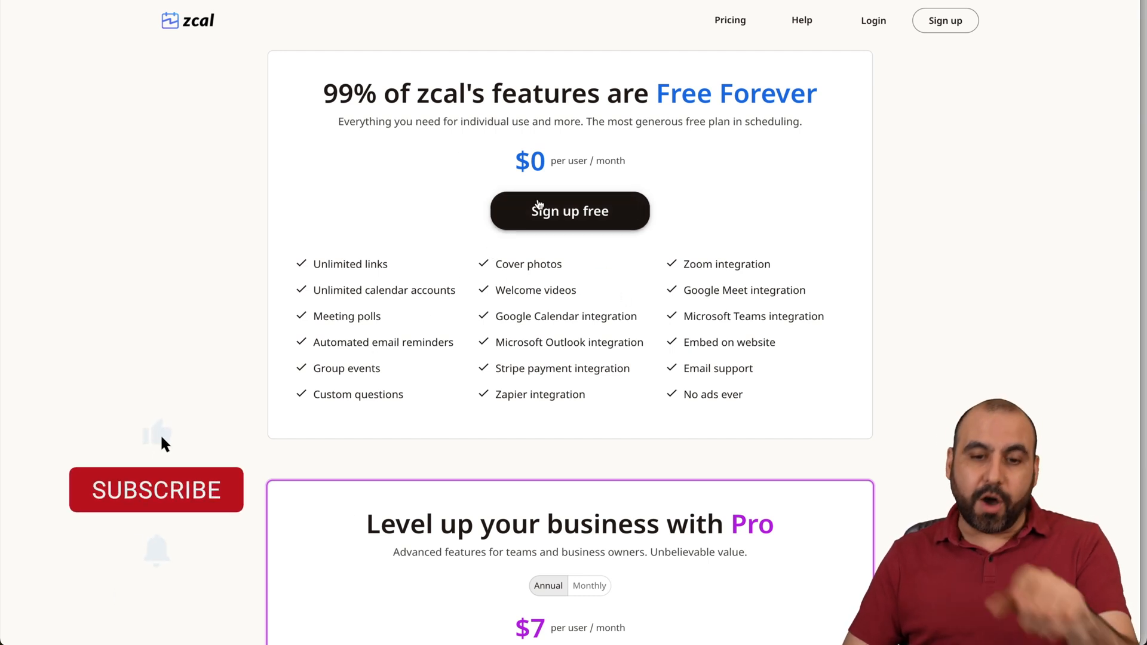
Review the Pricing page's Free Forever and Pro ($7 per user monthly) feature lists
{"action": "left_click", "coordinate": [155, 489]}
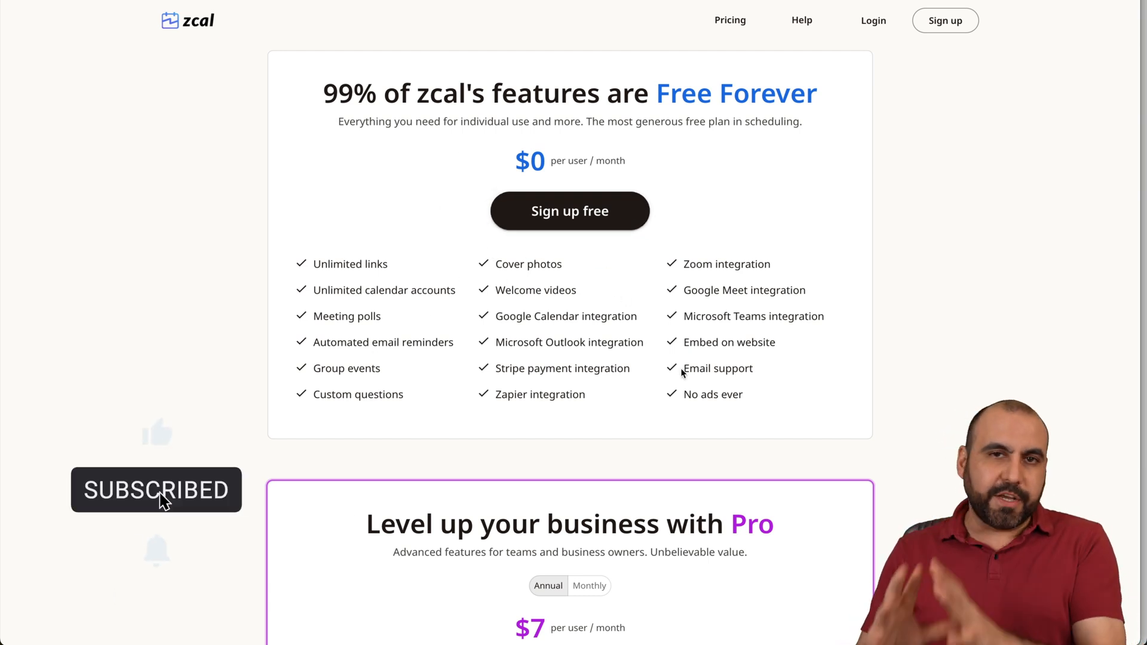
{"action": "scroll", "scroll_direction": "down", "scroll_amount": 3}
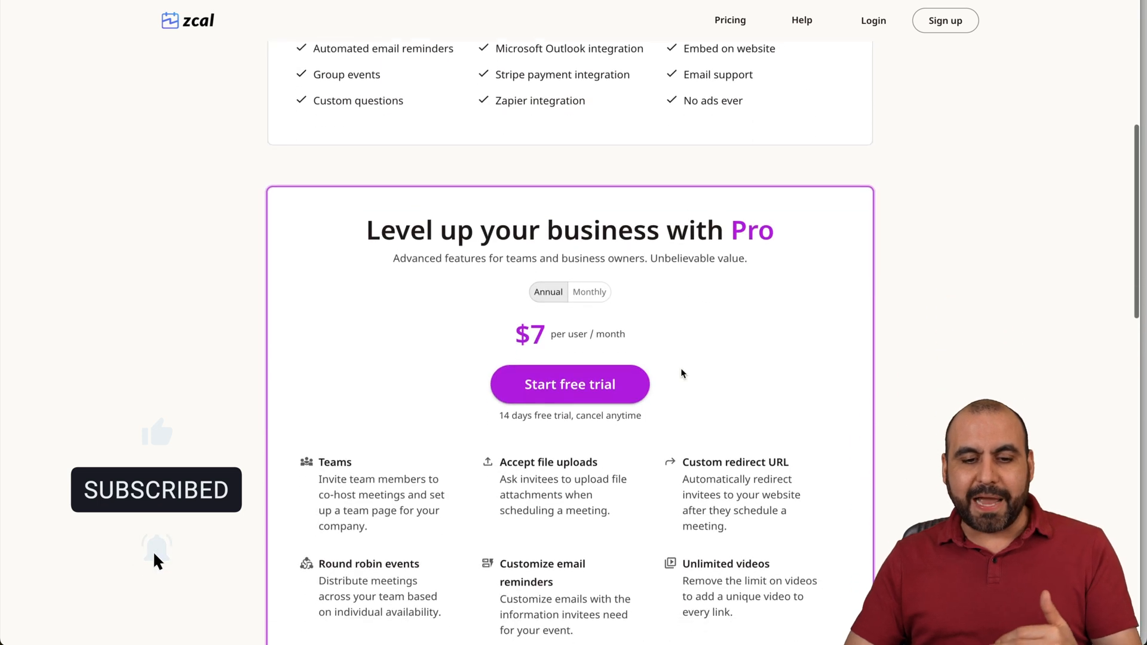
{"action": "scroll", "scroll_direction": "down", "scroll_amount": 3}
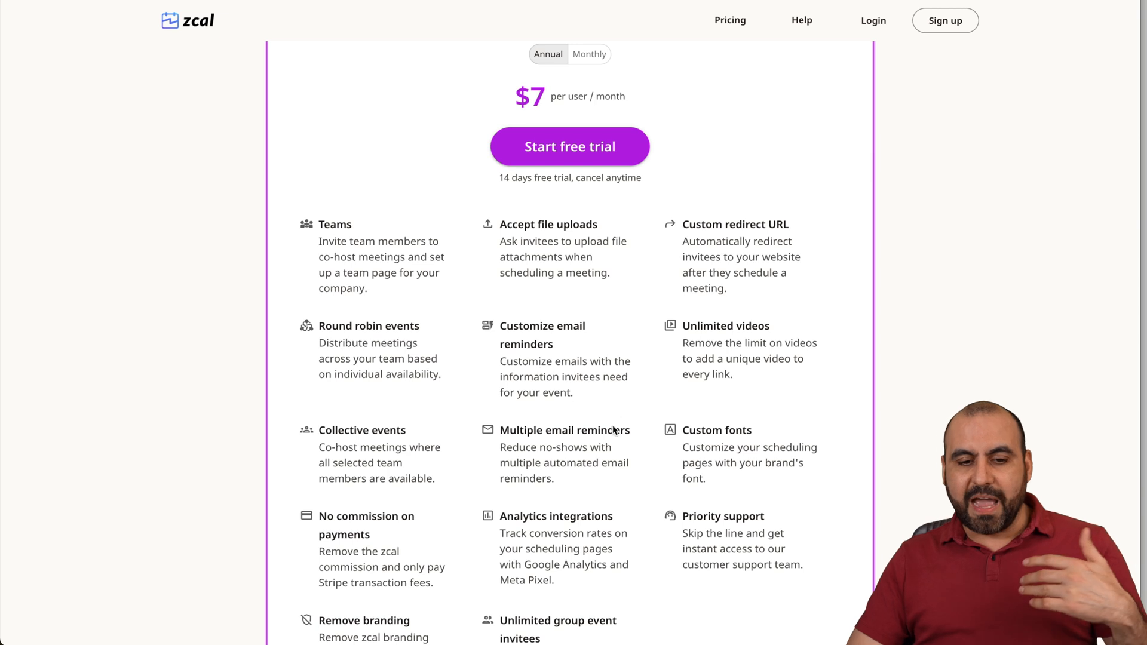
{"action": "scroll", "scroll_direction": "down", "scroll_amount": 3}
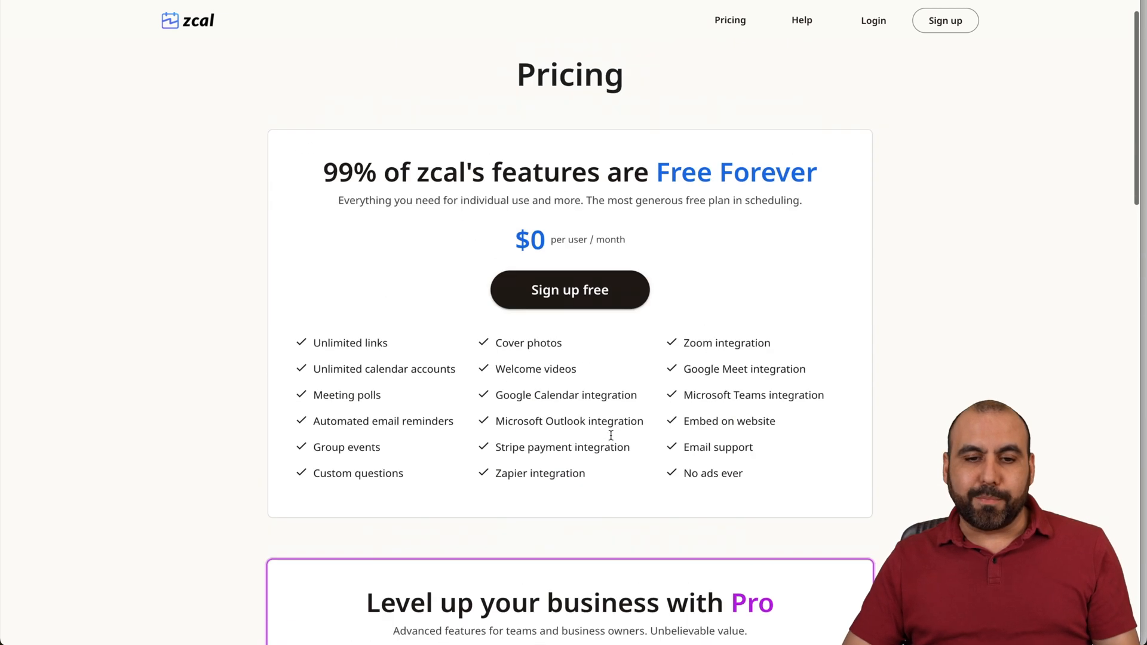
{"action": "scroll", "scroll_direction": "down", "scroll_amount": 3}
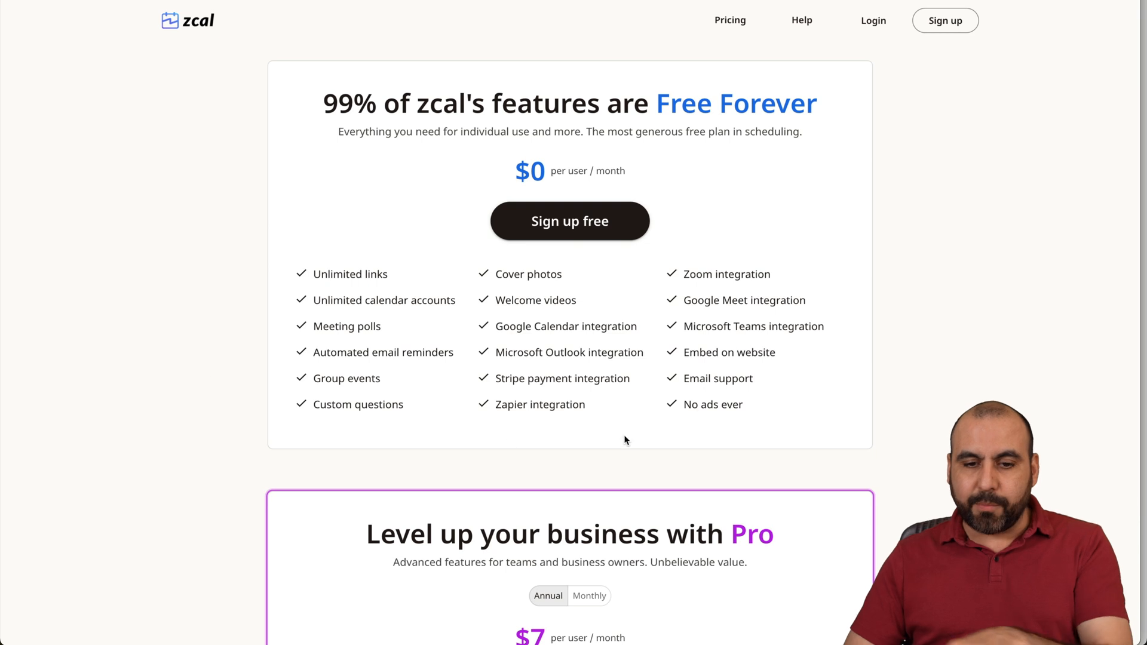
{"action": "mouse_move", "coordinate": [731, 305]}
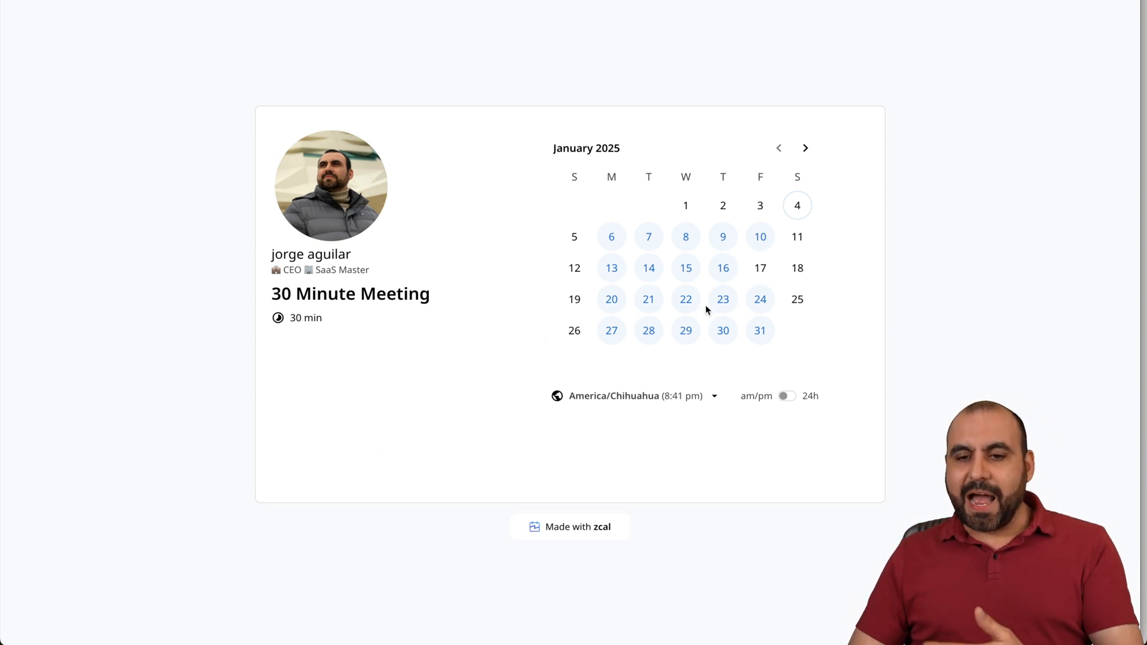
{"action": "mouse_move", "coordinate": [740, 309]}
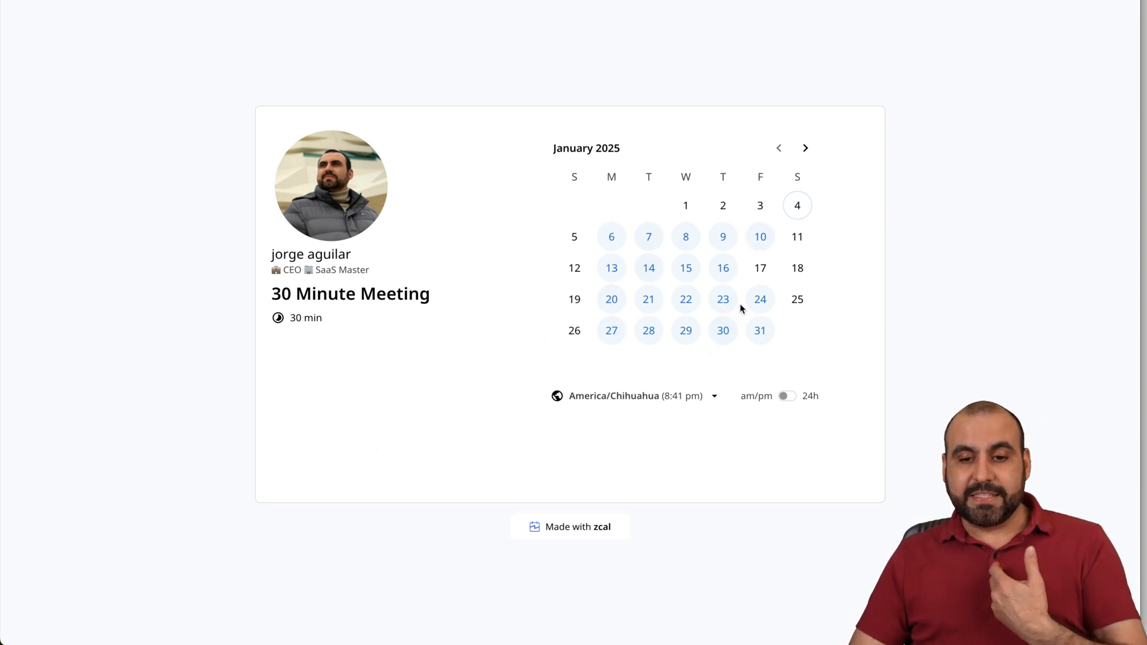
Schedule the 30 Minute Meeting for Thu, Jan 23 at 10:30 am with the filled-in name and email
{"action": "left_click", "coordinate": [722, 299]}
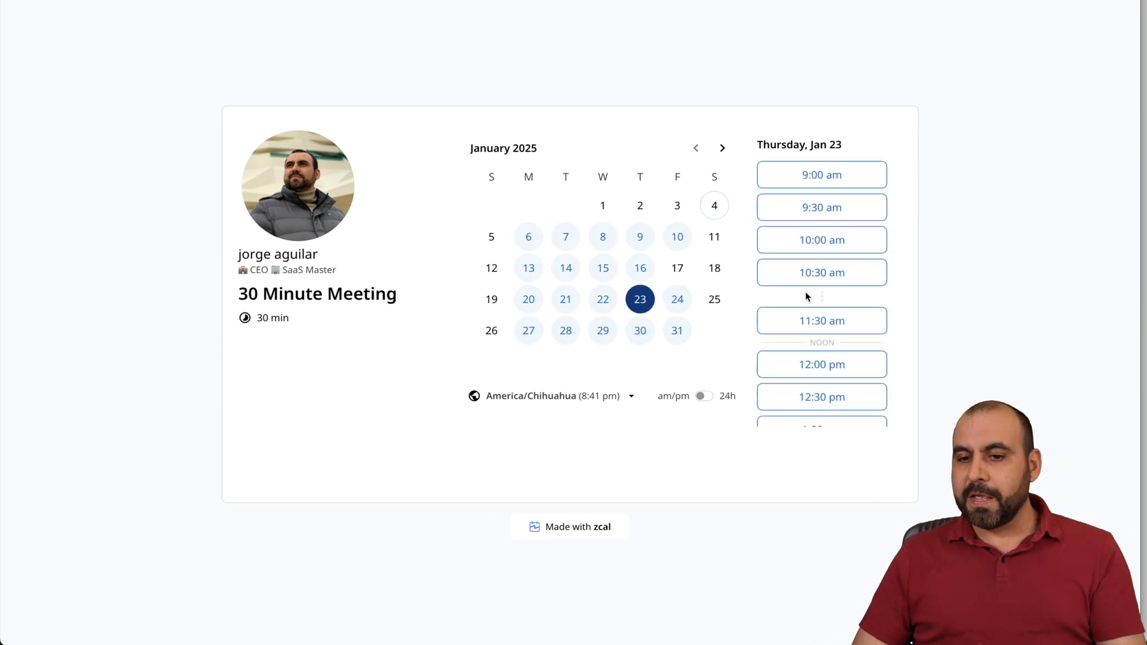
{"action": "left_click", "coordinate": [821, 273]}
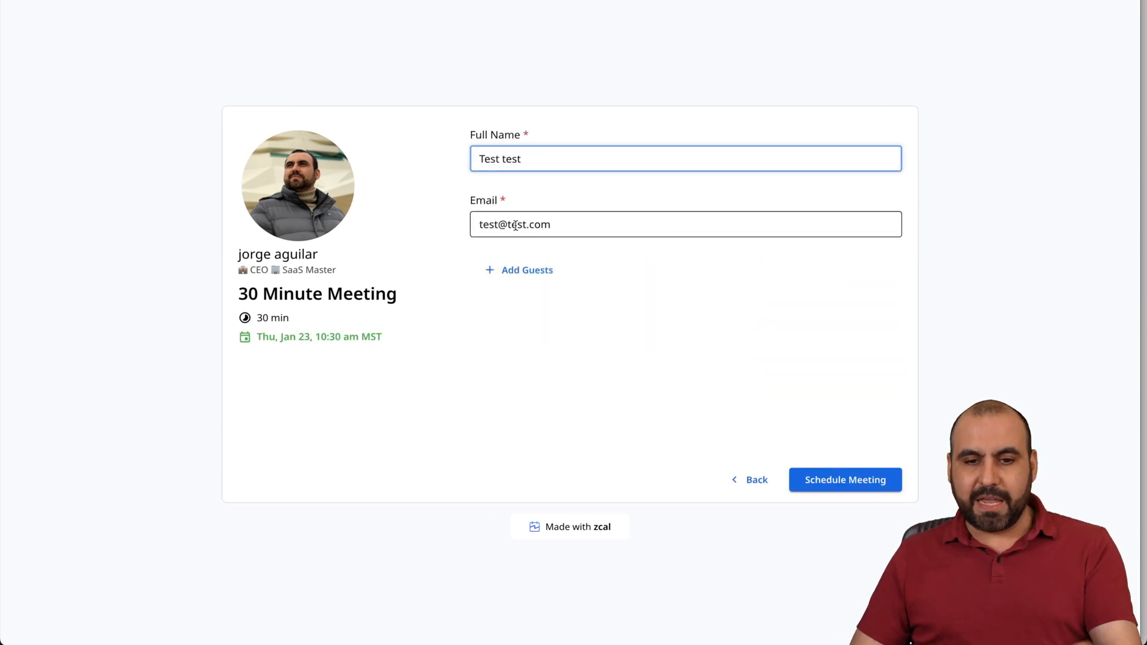
{"action": "left_click", "coordinate": [845, 480]}
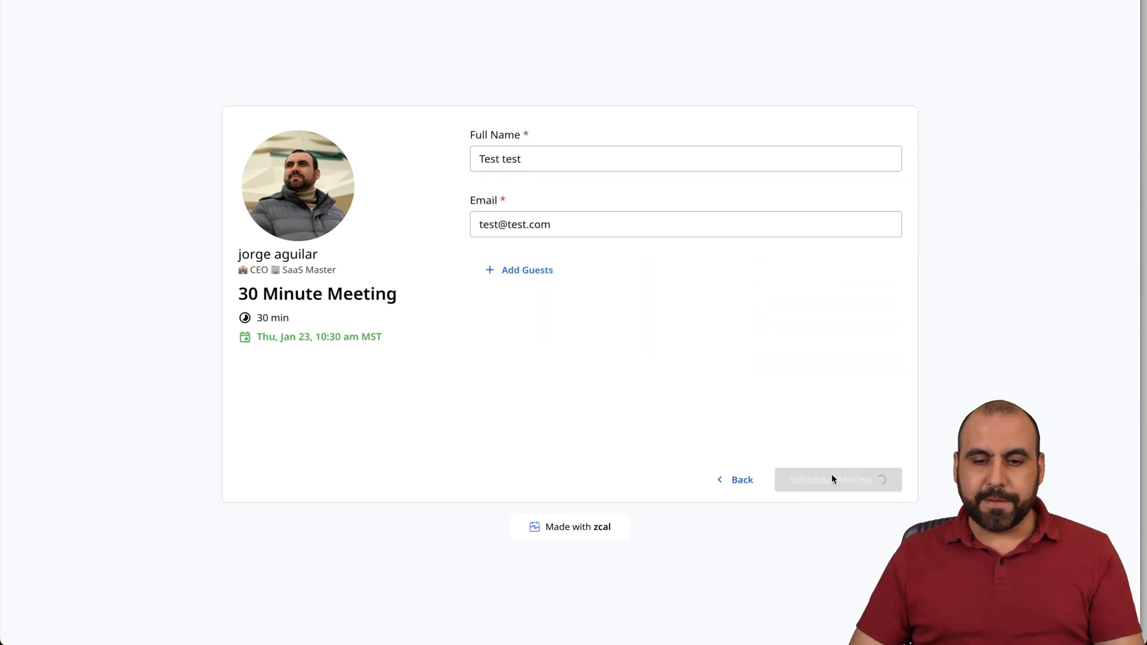
{"action": "left_click", "coordinate": [831, 480]}
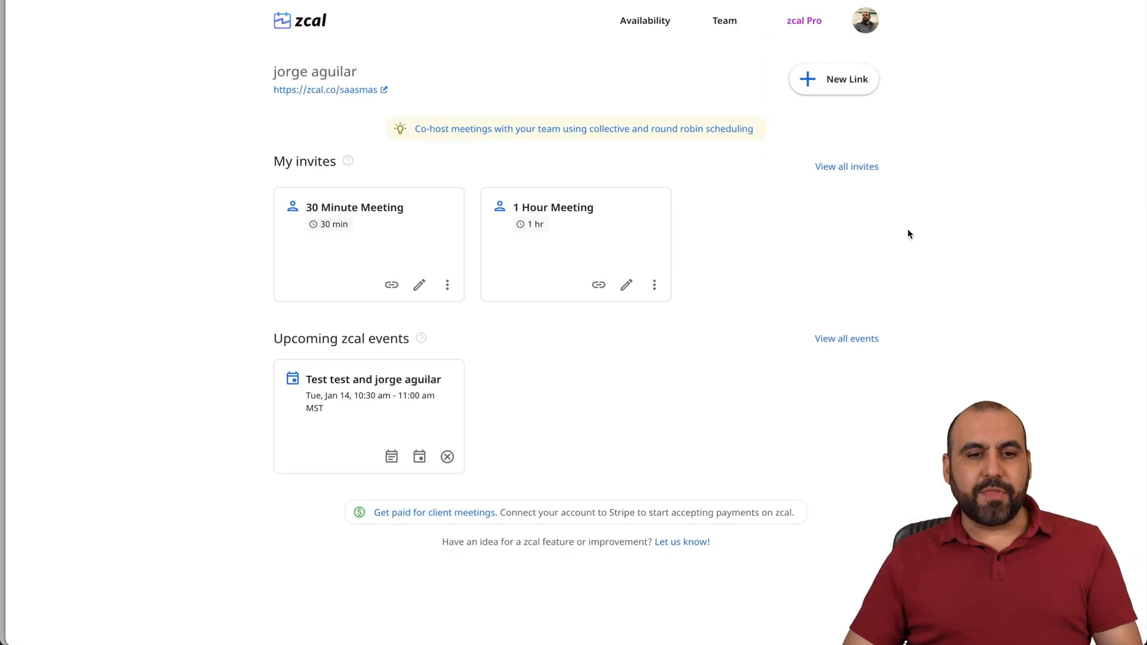
{"action": "mouse_move", "coordinate": [479, 76]}
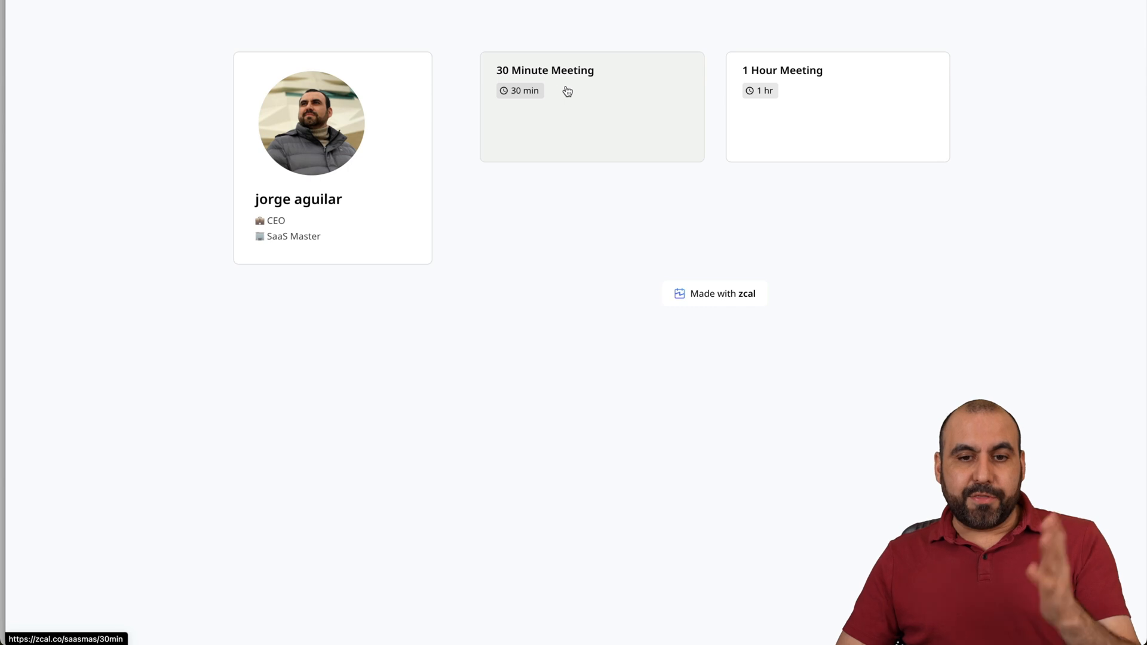
{"action": "mouse_move", "coordinate": [827, 102]}
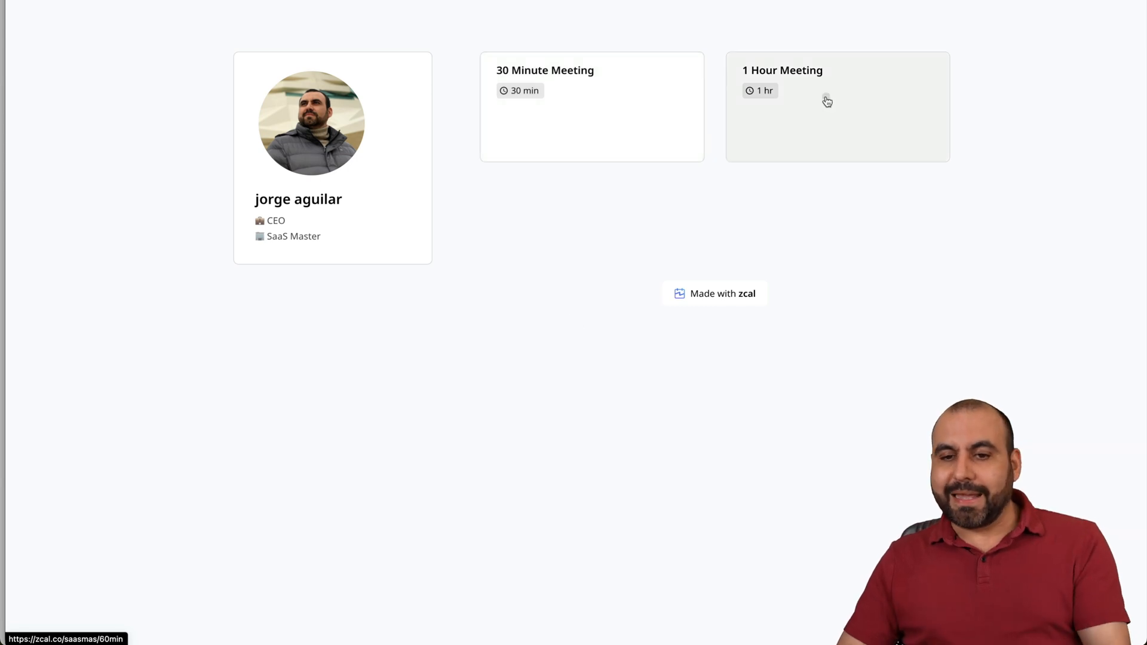
Preview the 1 Hour Meeting booking page from the public profile
{"action": "left_click", "coordinate": [836, 107]}
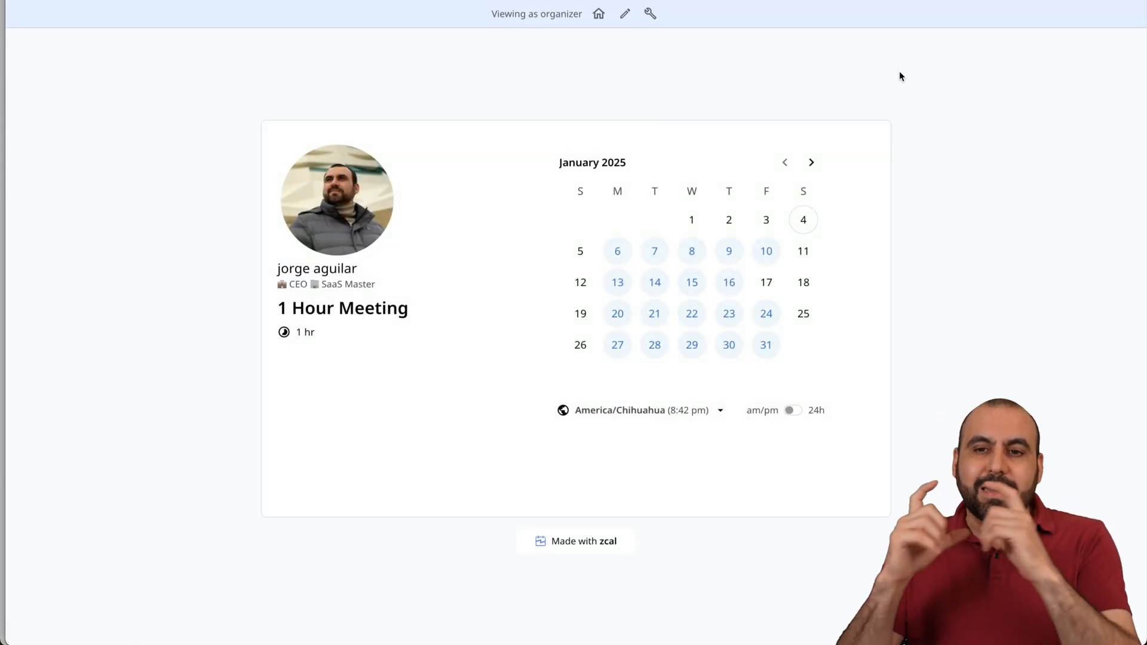
{"action": "mouse_move", "coordinate": [787, 230]}
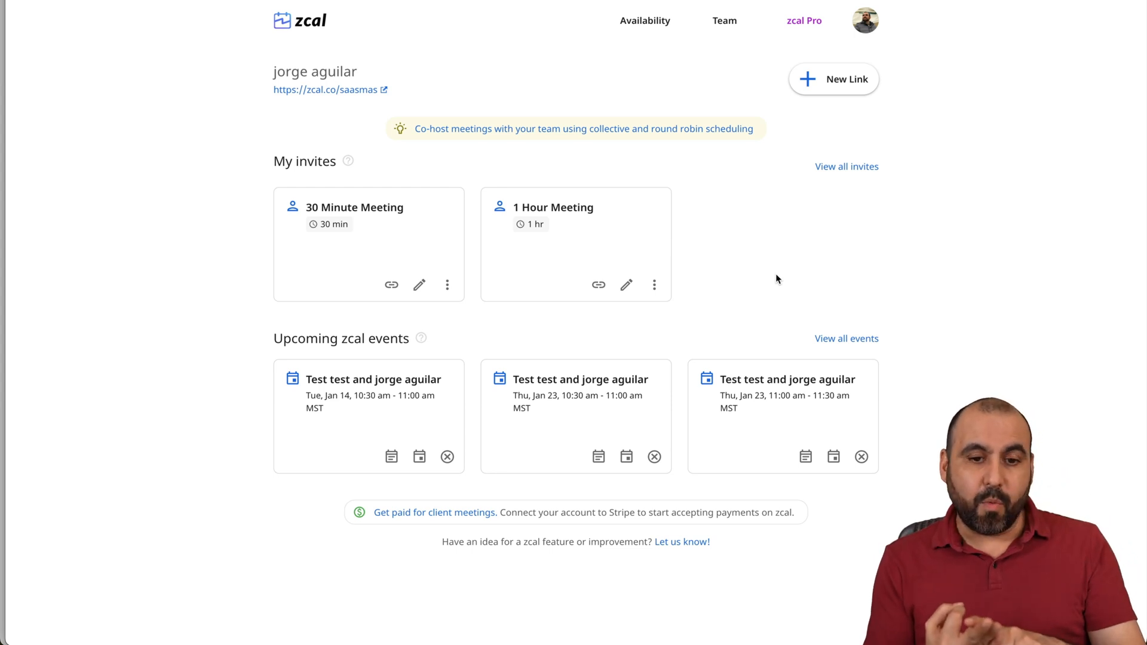
{"action": "mouse_move", "coordinate": [717, 294]}
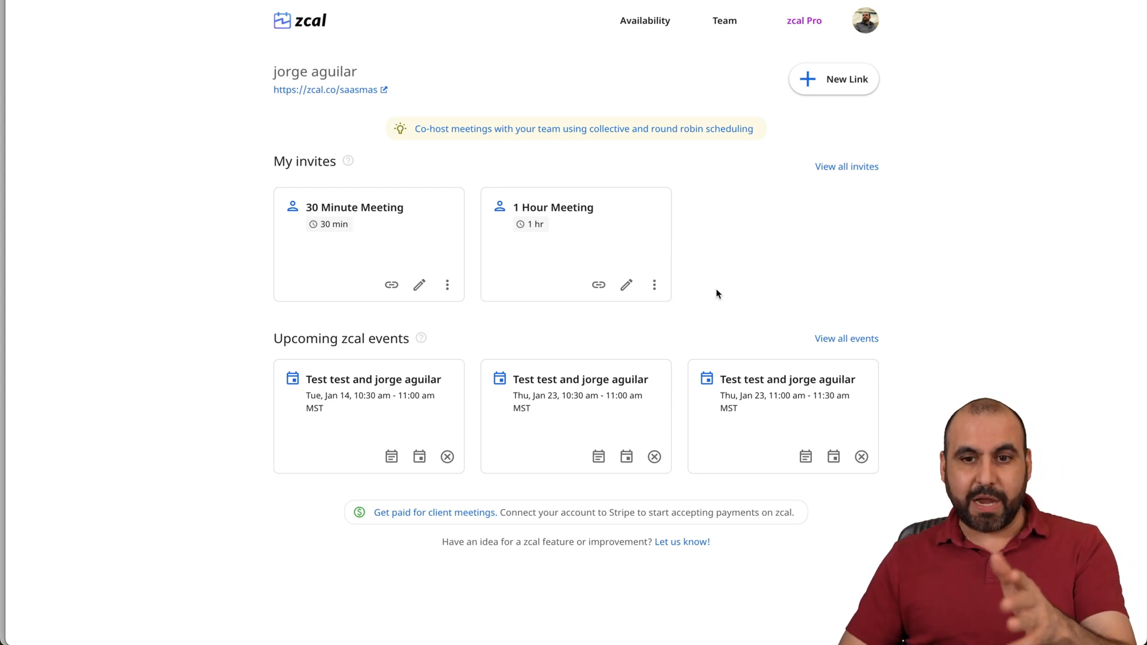
Go to Account Settings, review Calendars and dismiss Add calendar connection without connecting
{"action": "left_click", "coordinate": [864, 20]}
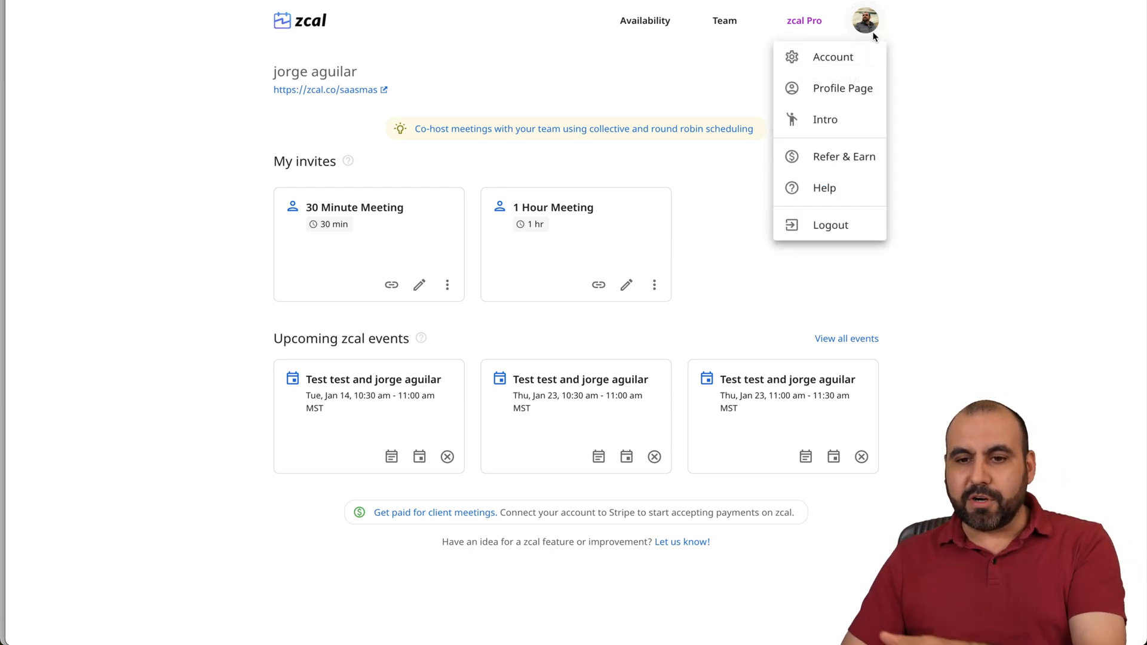
{"action": "left_click", "coordinate": [832, 56]}
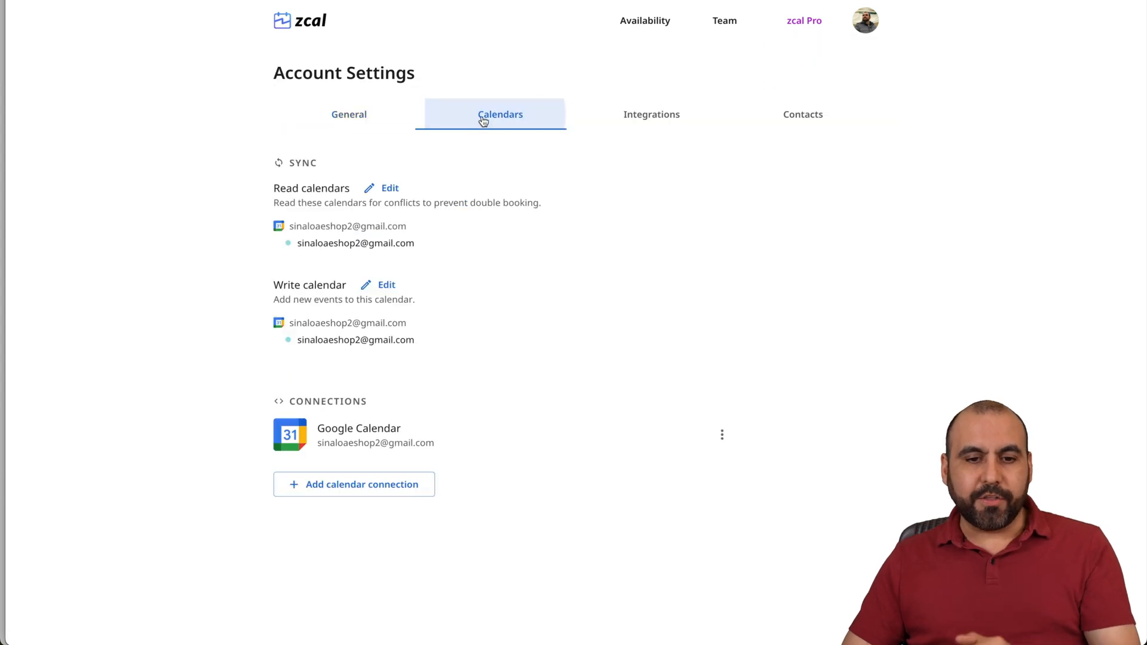
{"action": "left_click", "coordinate": [354, 484]}
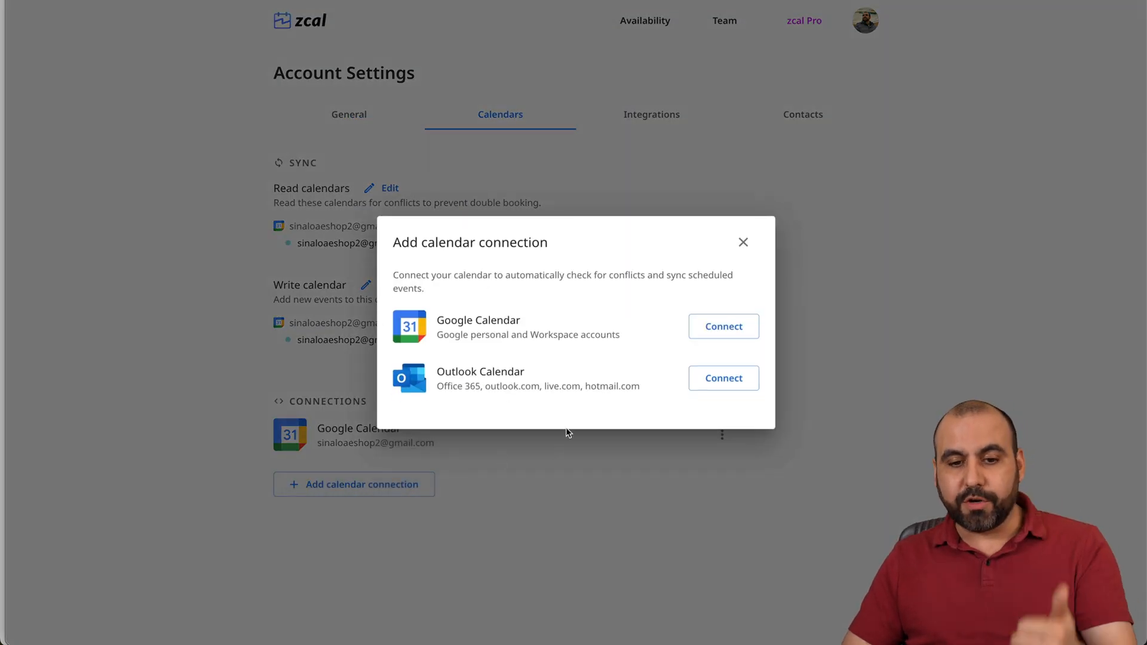
{"action": "left_click", "coordinate": [742, 242]}
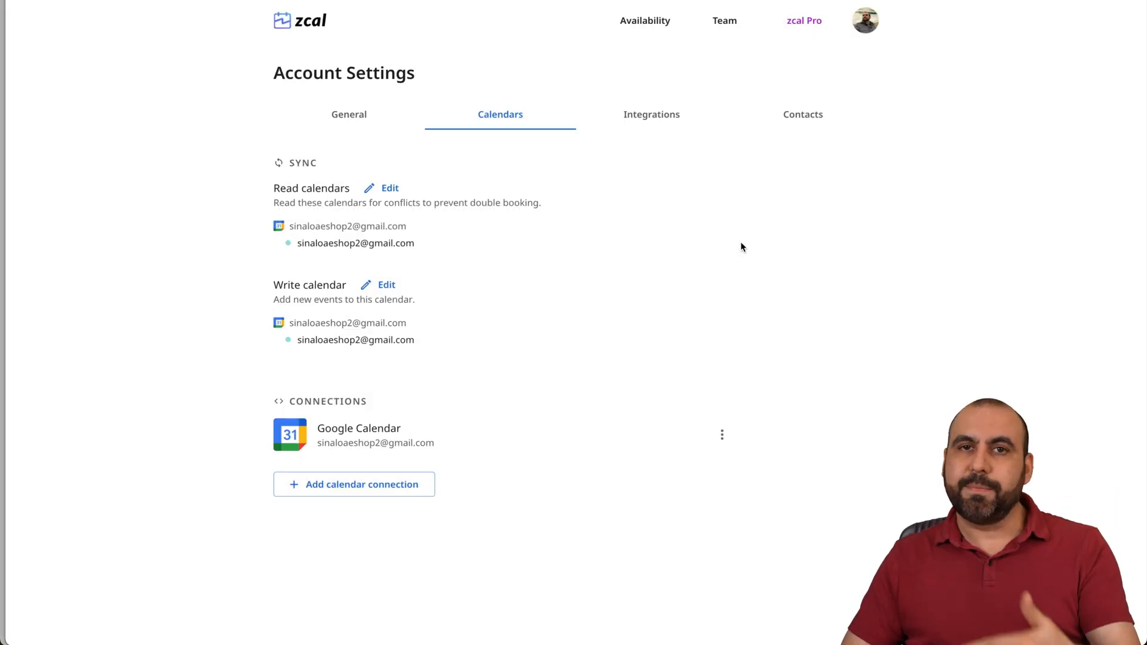
Review the Integrations section showing Google Meet connected, then head to saved availability
{"action": "left_click", "coordinate": [650, 115]}
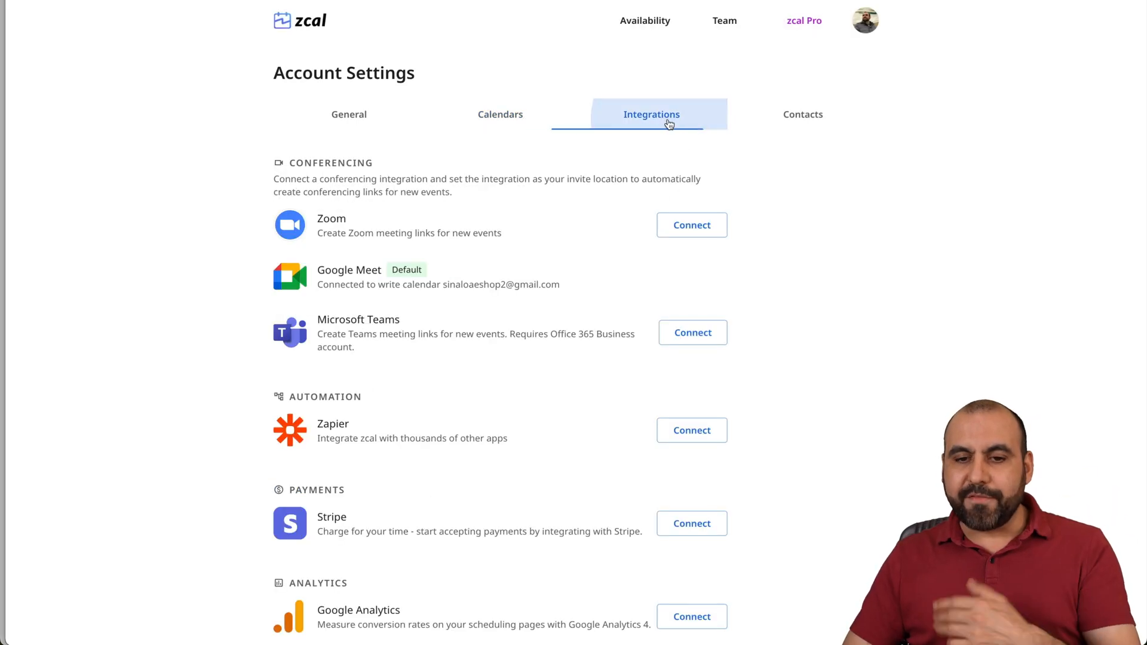
{"action": "scroll", "scroll_direction": "down", "scroll_amount": 3}
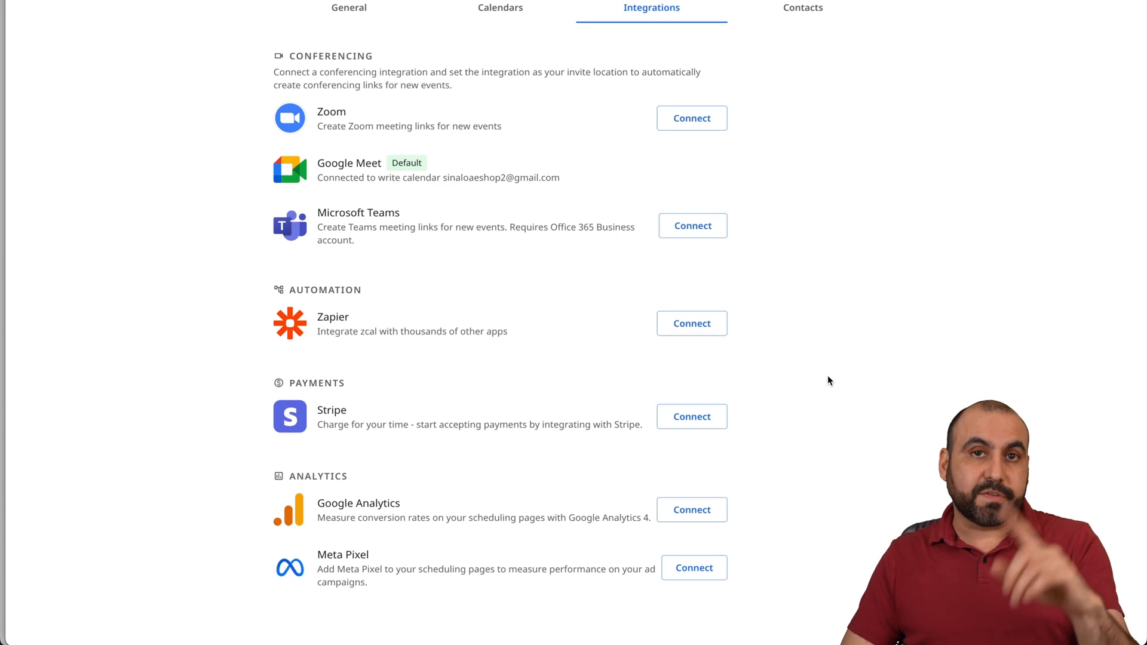
{"action": "mouse_move", "coordinate": [428, 397]}
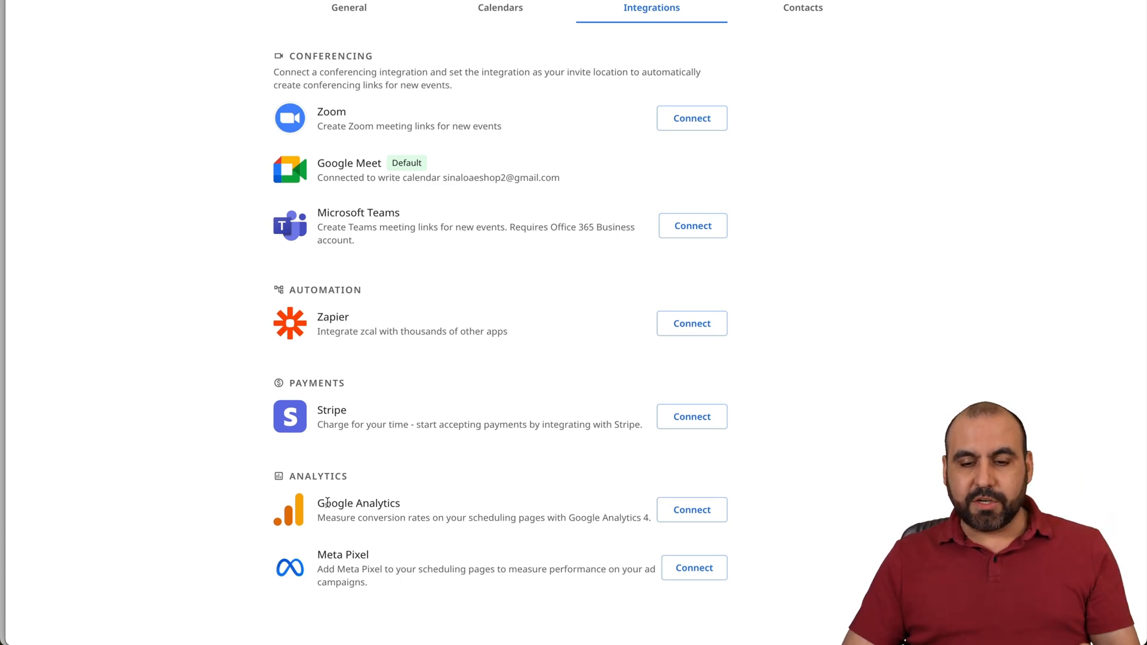
{"action": "scroll", "scroll_direction": "up", "scroll_amount": 3}
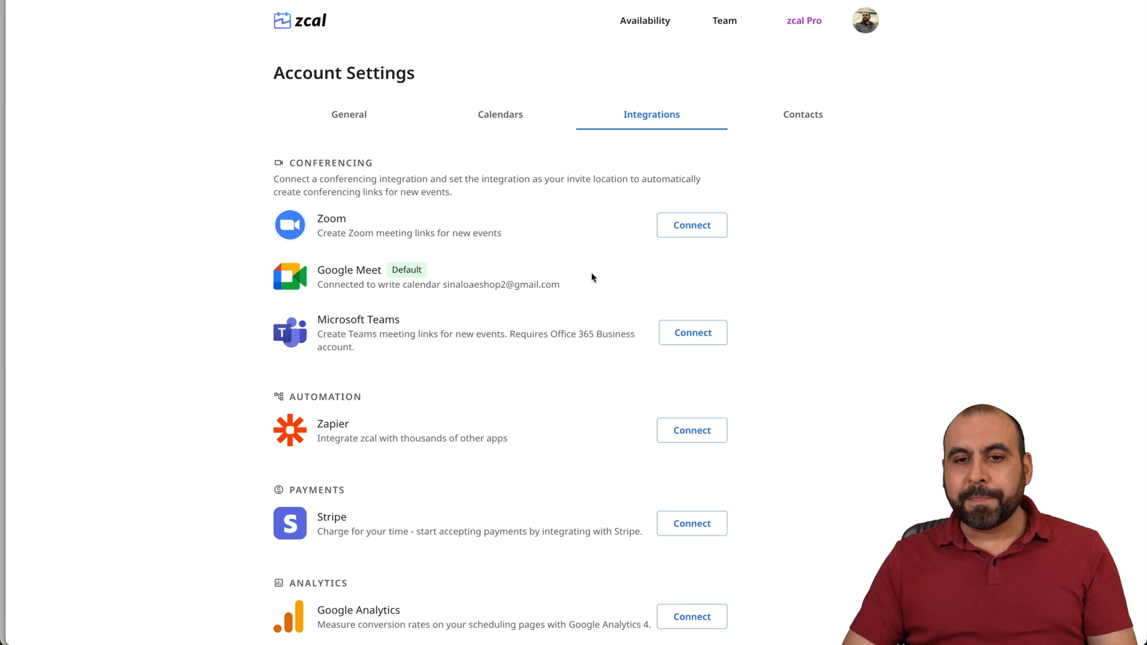
{"action": "left_click", "coordinate": [644, 20]}
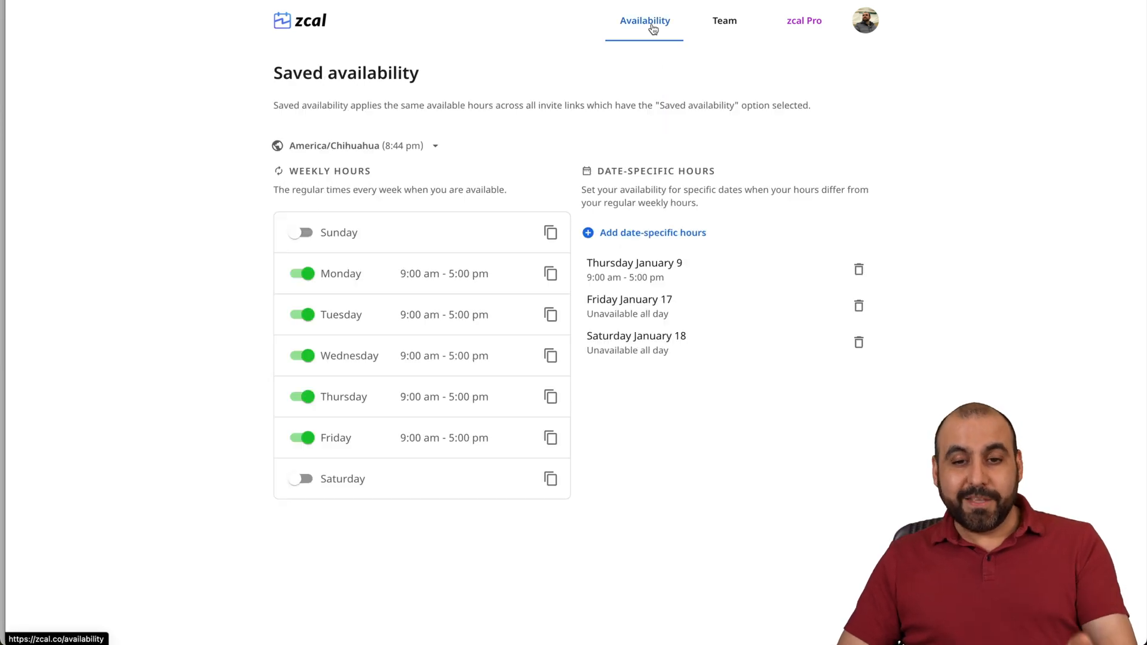
{"action": "mouse_move", "coordinate": [658, 474]}
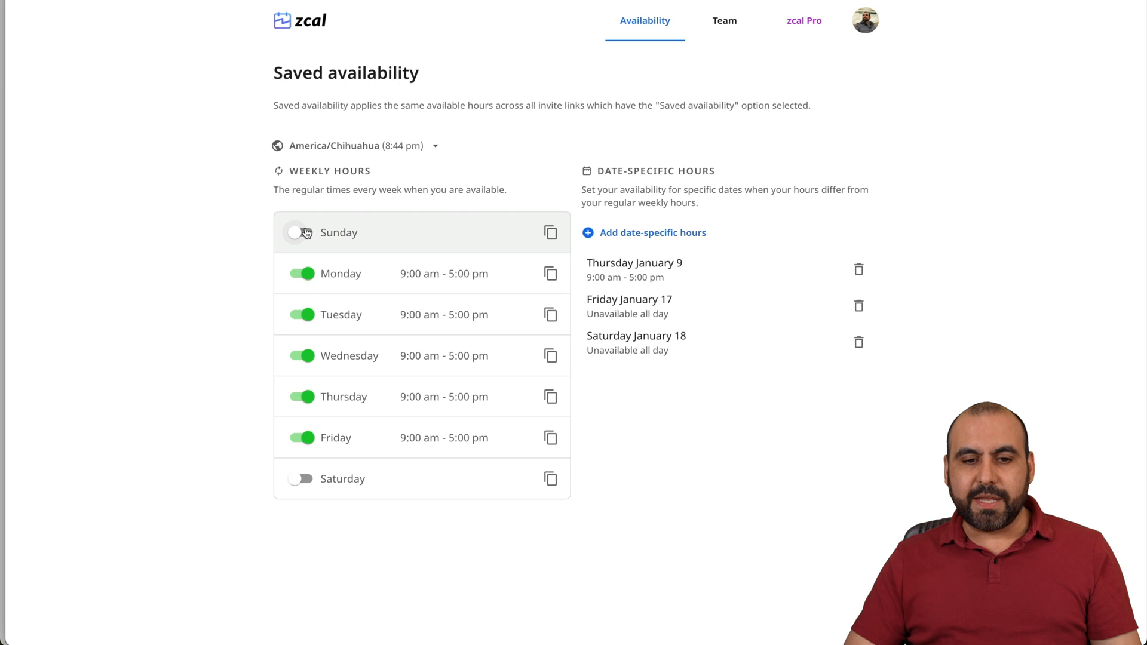
Set Monday's hours to 9:00 am–2:00 pm plus a second interval 3:00 pm–5:00 pm and apply
{"action": "left_click", "coordinate": [445, 273]}
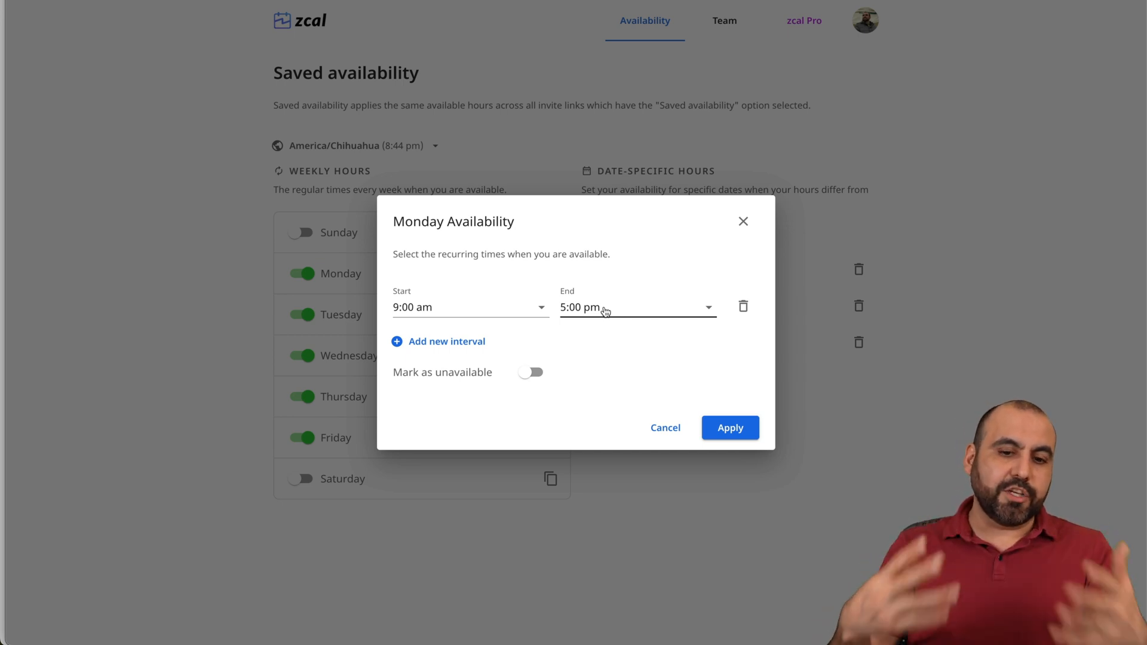
{"action": "left_click", "coordinate": [439, 341]}
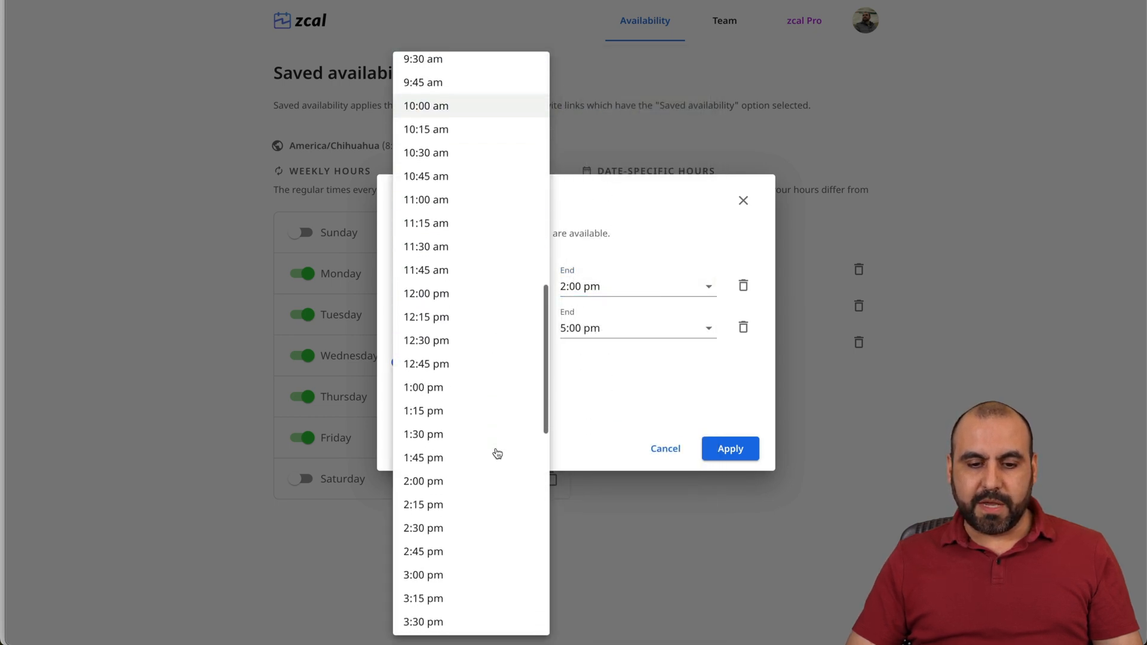
{"action": "scroll", "scroll_direction": "down", "scroll_amount": 3}
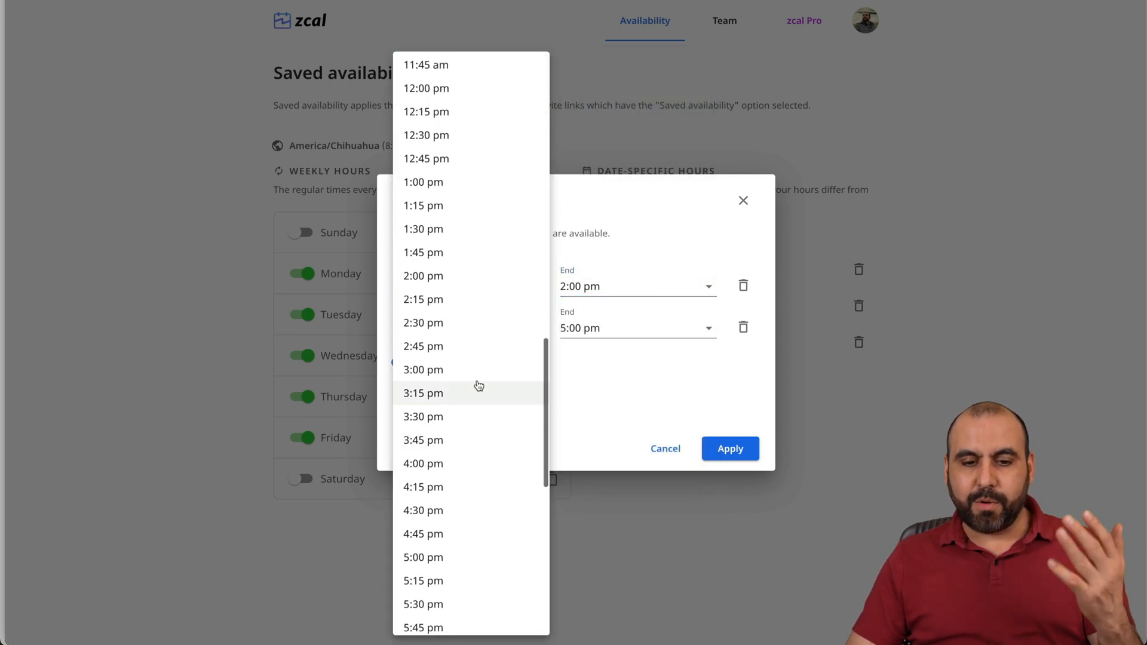
{"action": "left_click", "coordinate": [423, 369]}
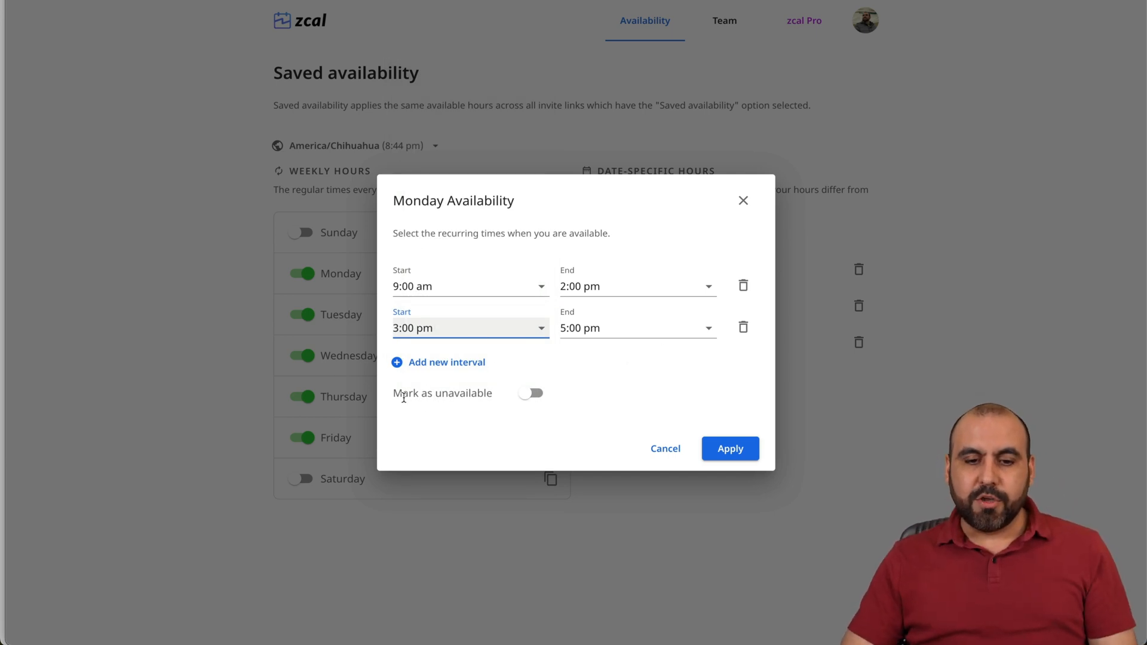
{"action": "left_click", "coordinate": [729, 448]}
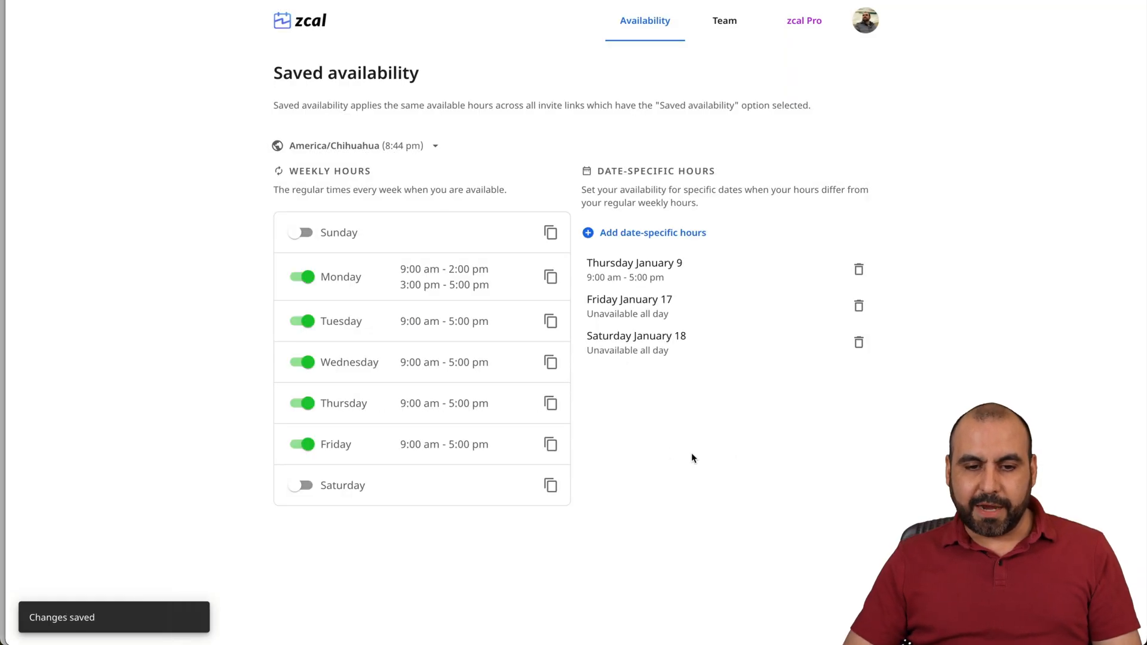
{"action": "mouse_move", "coordinate": [508, 294]}
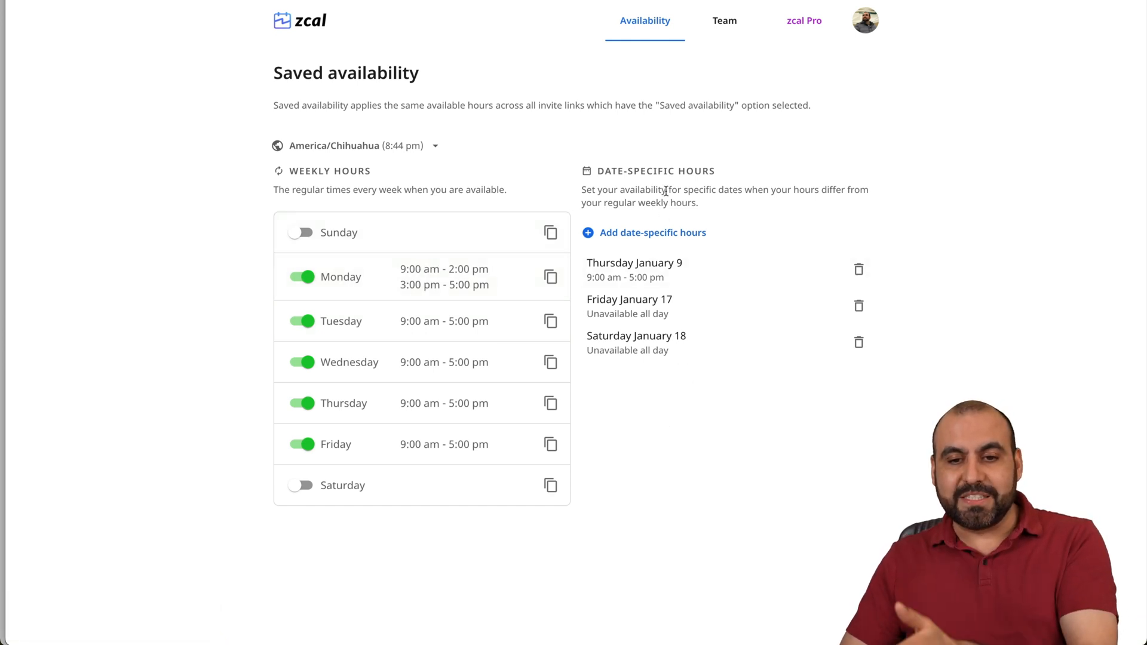
{"action": "mouse_move", "coordinate": [673, 218]}
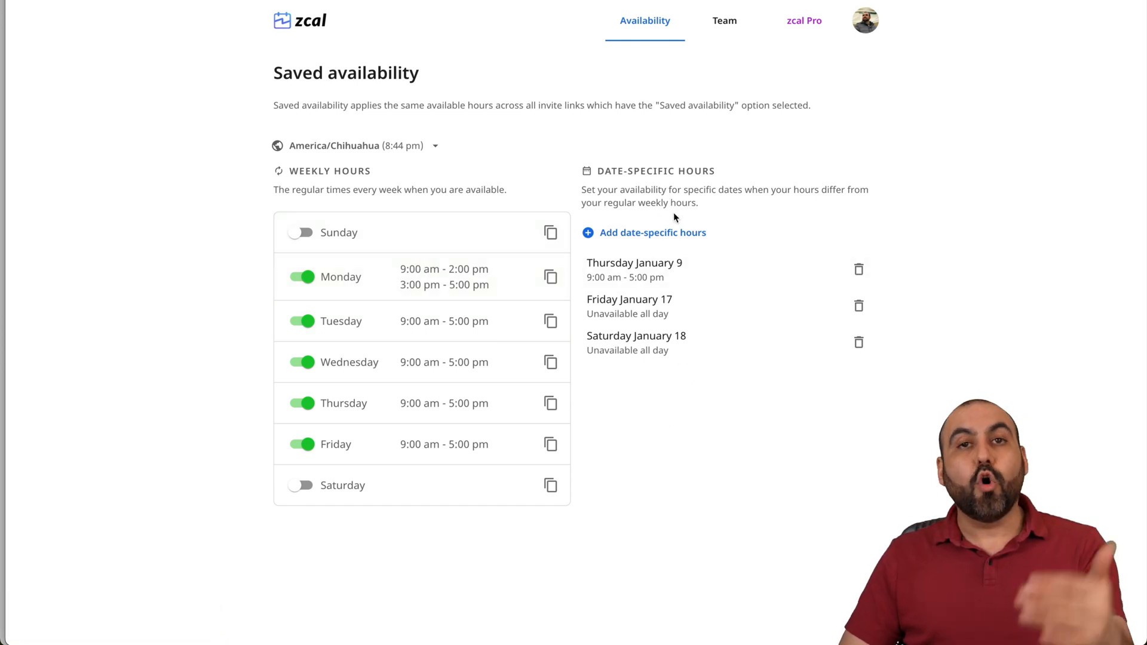
{"action": "mouse_move", "coordinate": [667, 235]}
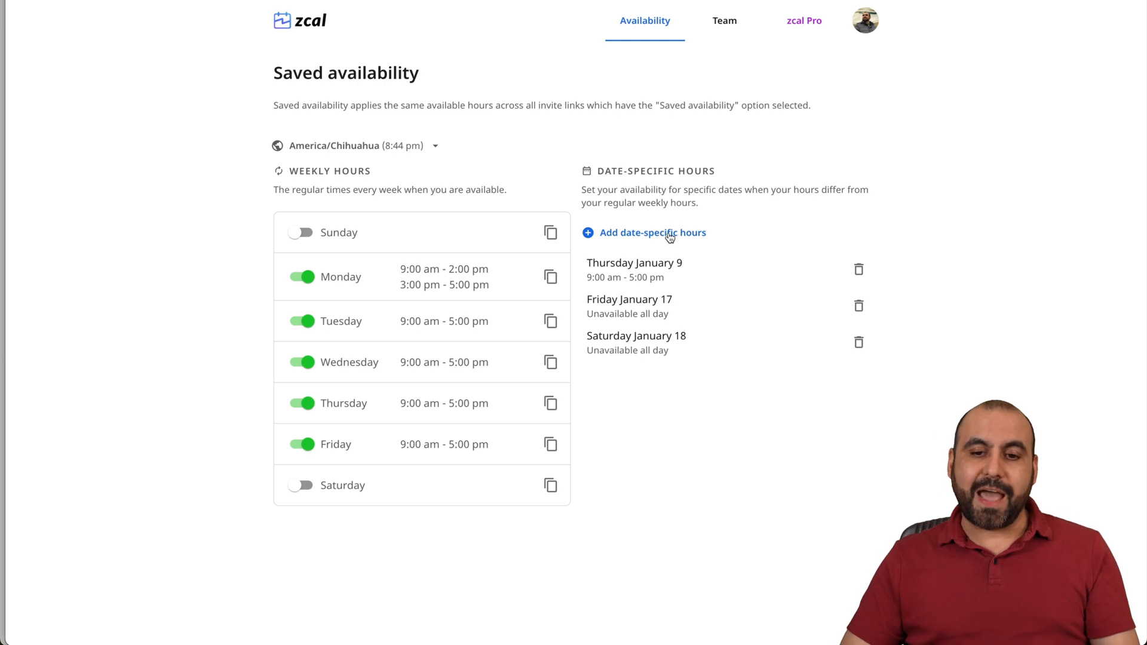
Add date-specific hours marking Jan 21–23 unavailable all day and apply
{"action": "left_click", "coordinate": [652, 233]}
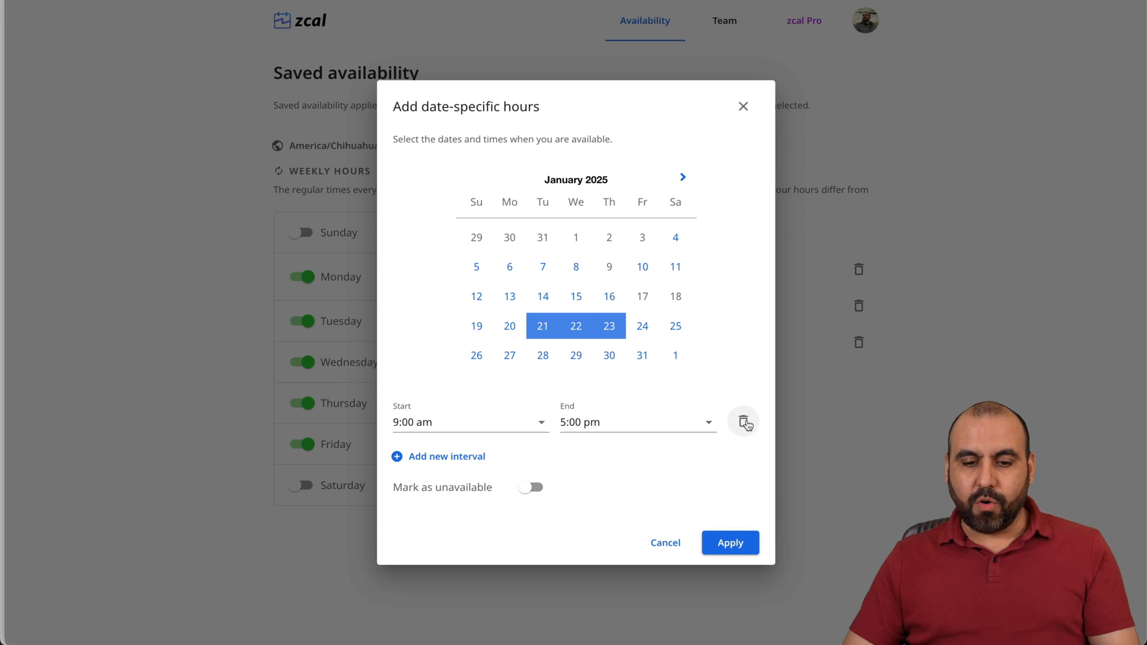
{"action": "left_click", "coordinate": [531, 487]}
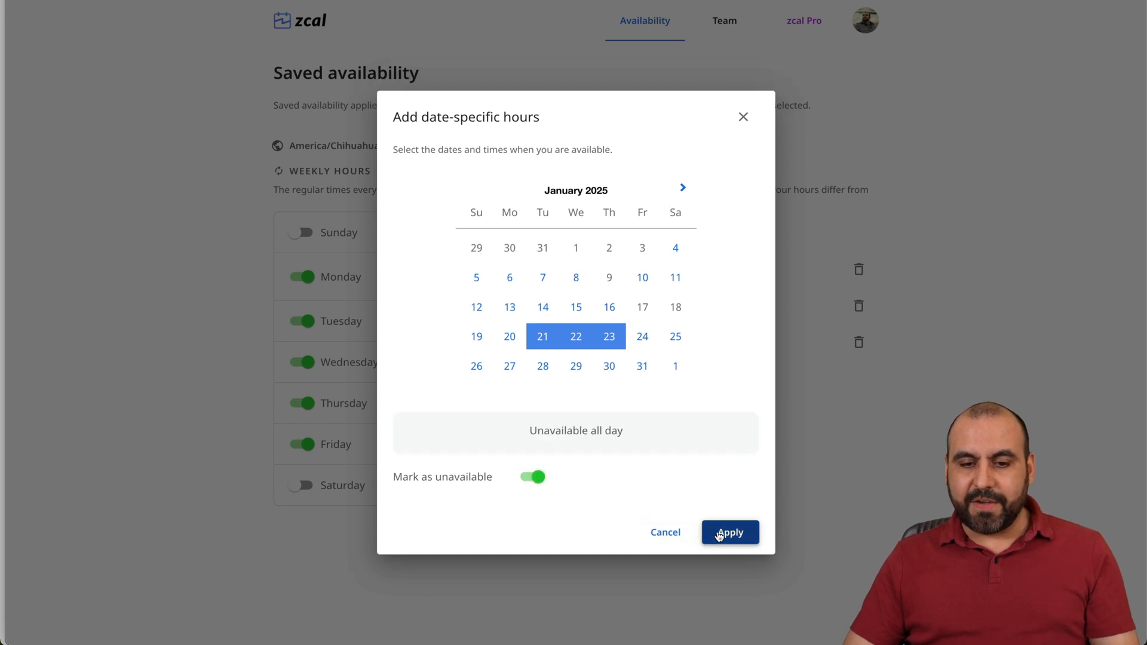
{"action": "left_click", "coordinate": [729, 532]}
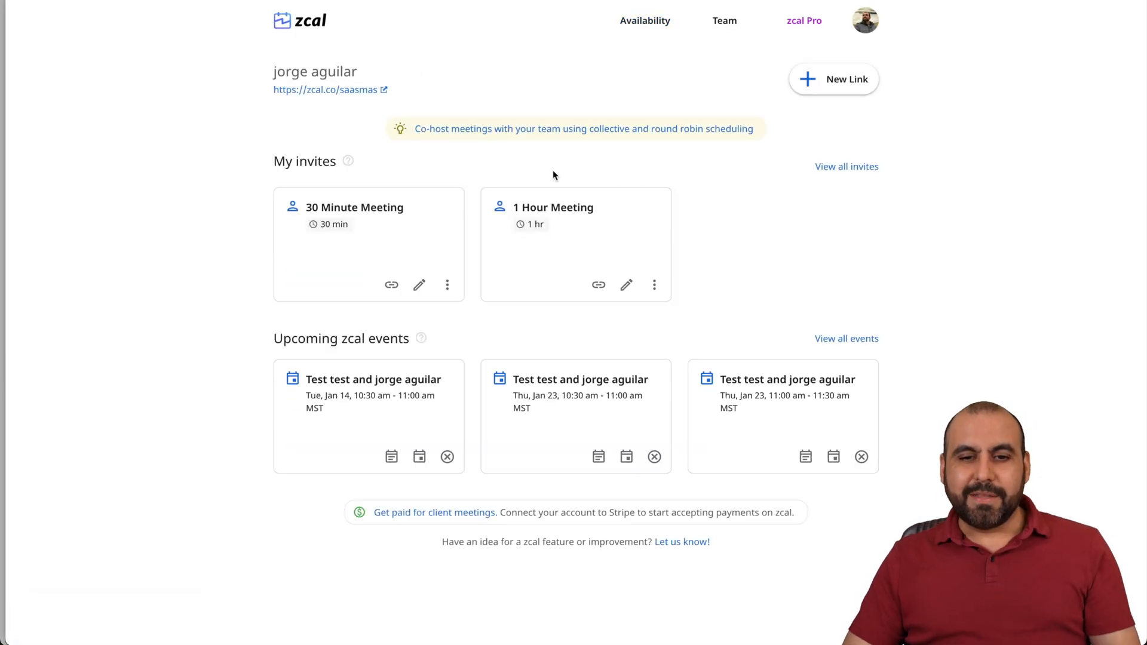
{"action": "mouse_move", "coordinate": [686, 248]}
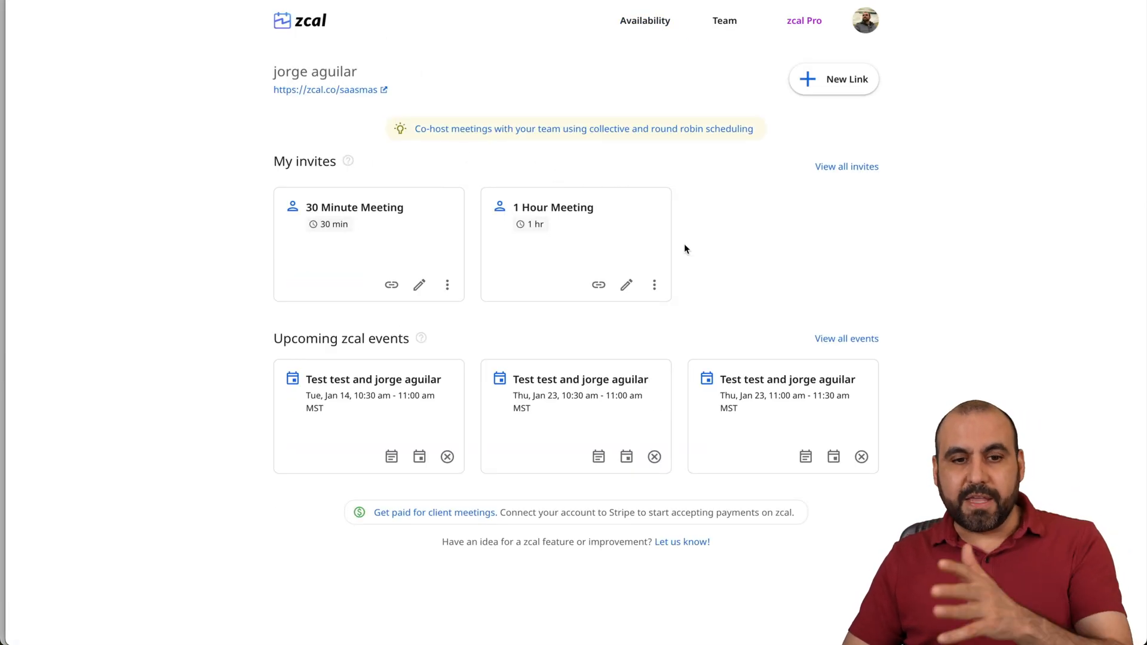
Create a new invite named TEST with description test and custom URL saasmas/meetnew
{"action": "left_click", "coordinate": [833, 79]}
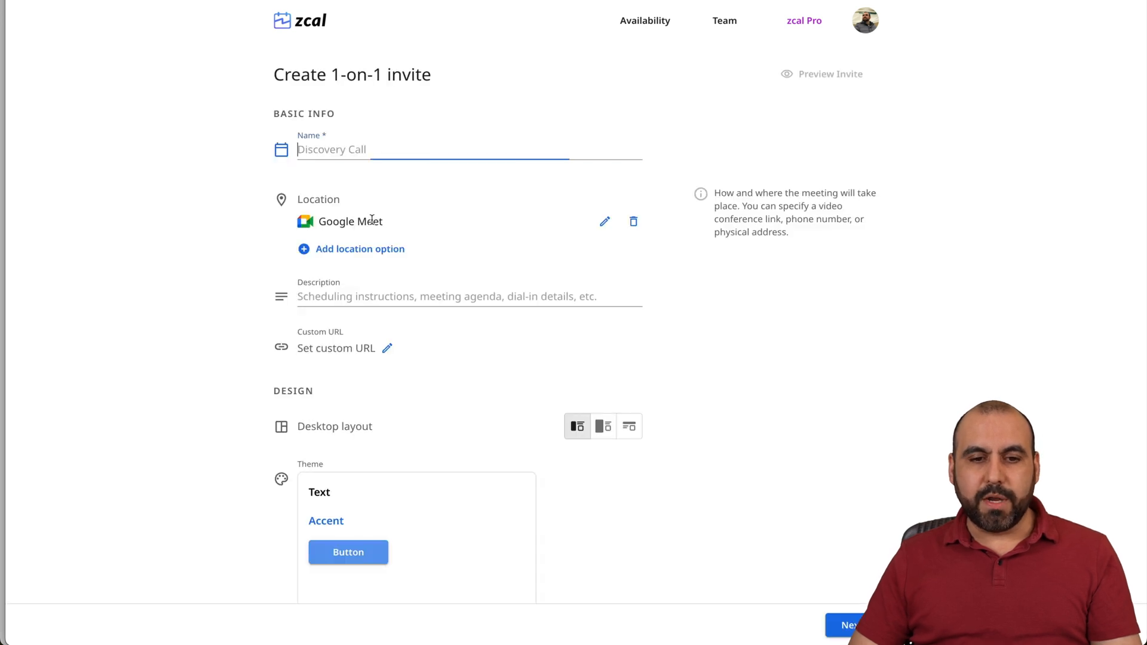
{"action": "type", "text": "TEST"}
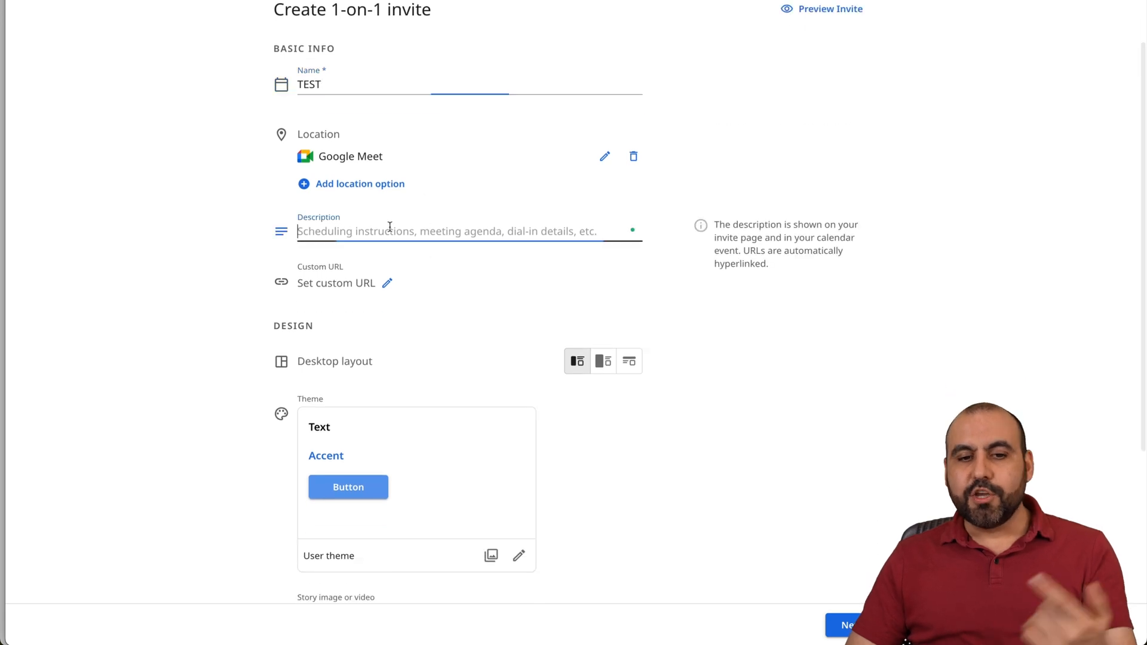
{"action": "type", "text": "test"}
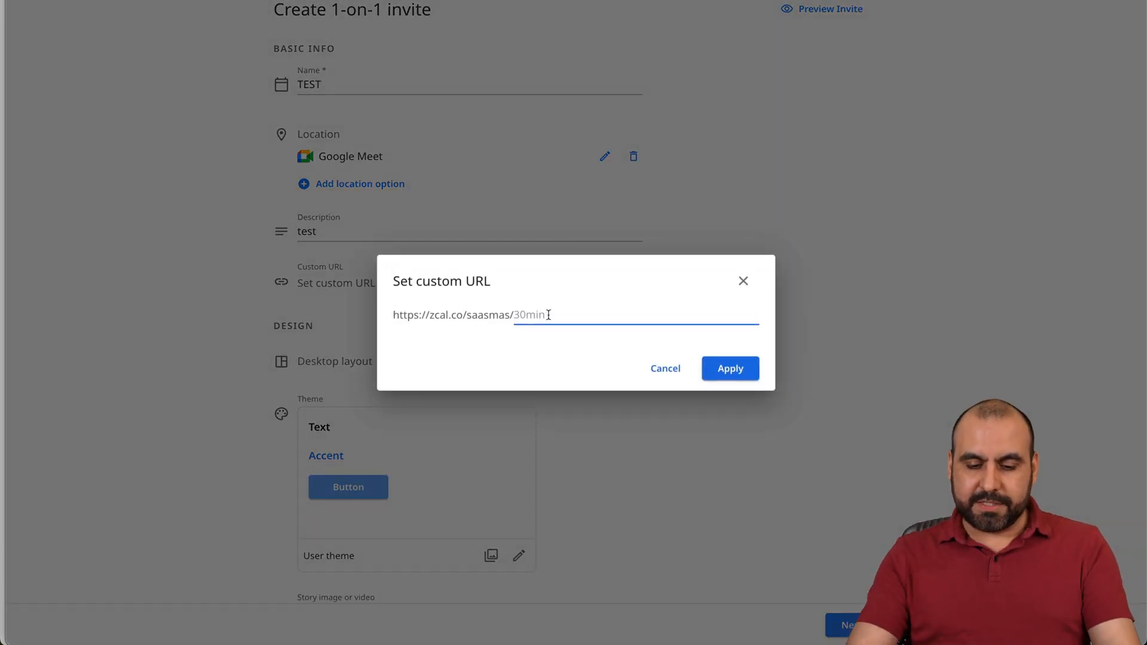
{"action": "type", "text": "meetne"}
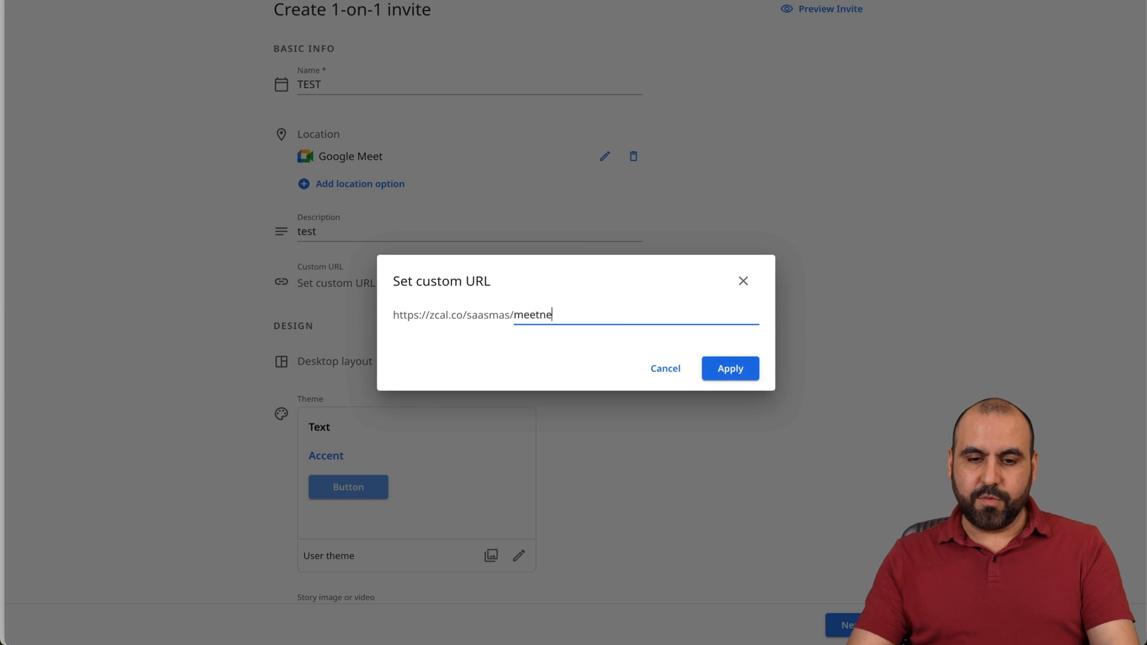
{"action": "left_click", "coordinate": [729, 368]}
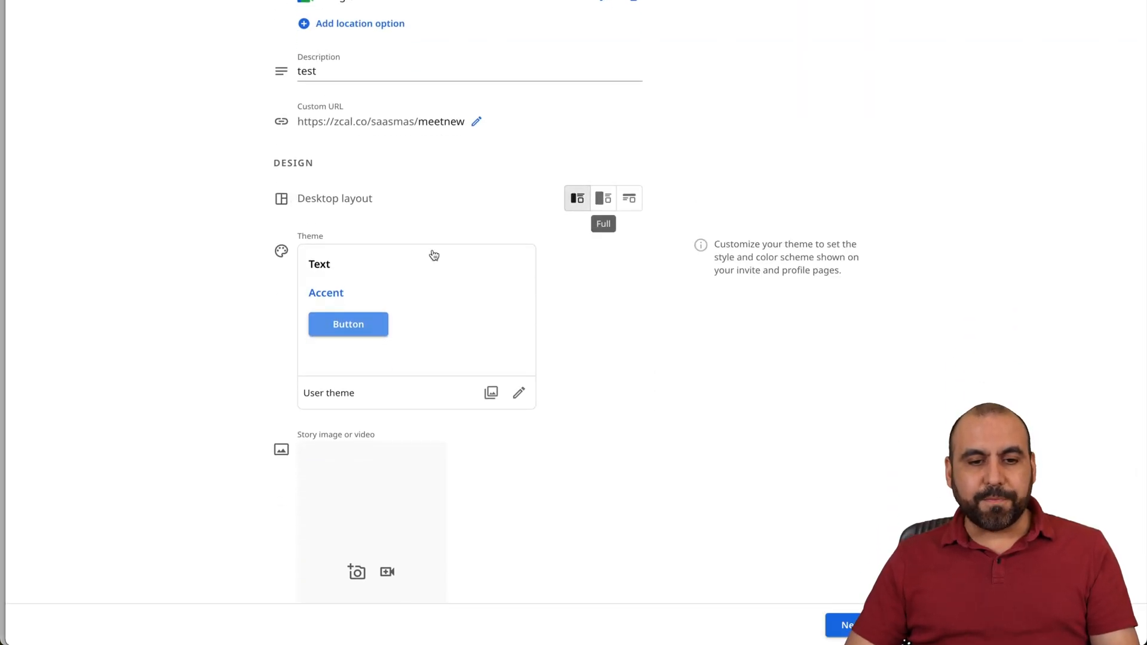
{"action": "scroll", "scroll_direction": "down", "scroll_amount": 3}
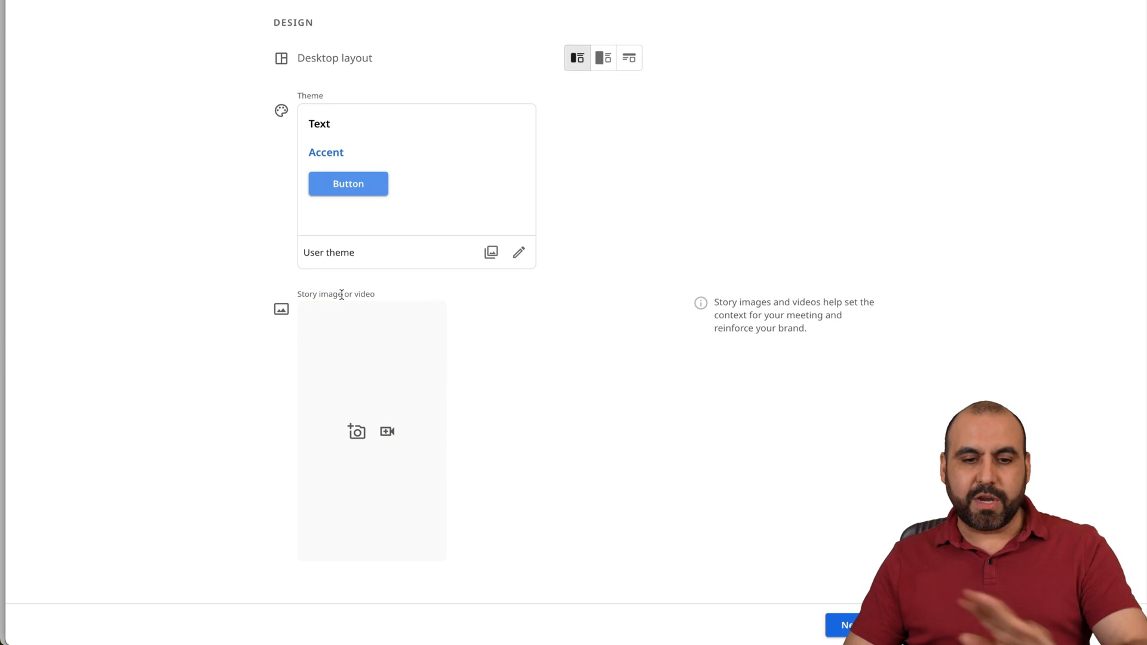
{"action": "mouse_move", "coordinate": [859, 585]}
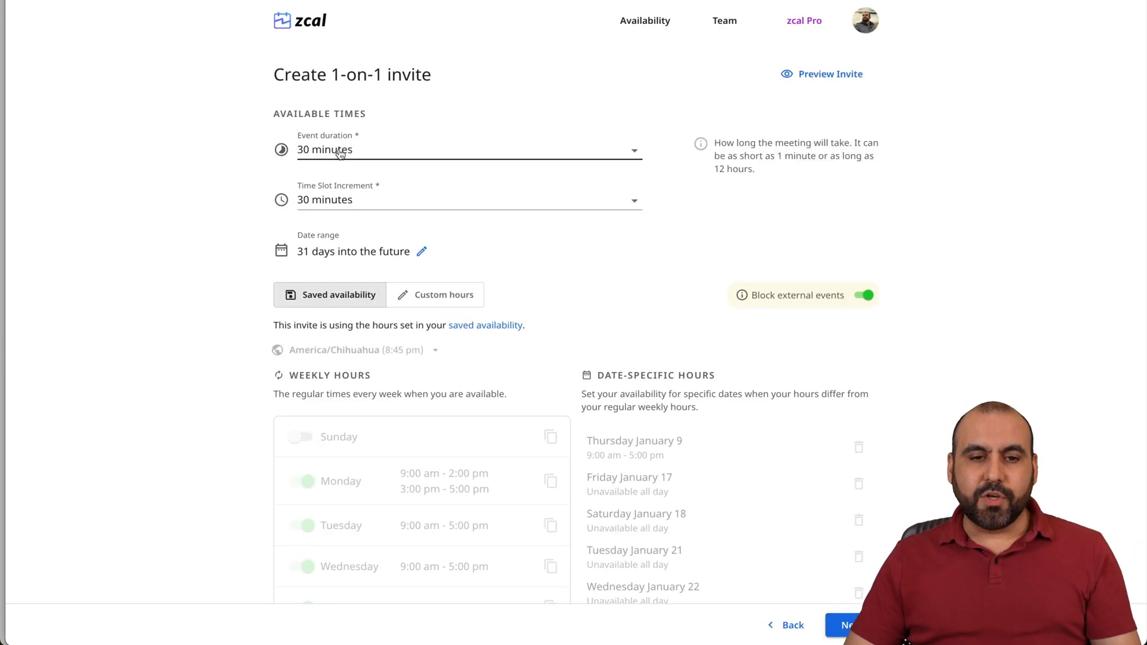
Keep 30-minute duration and slot increment, and limit the date range to 3 days into the future
{"action": "left_click", "coordinate": [469, 149]}
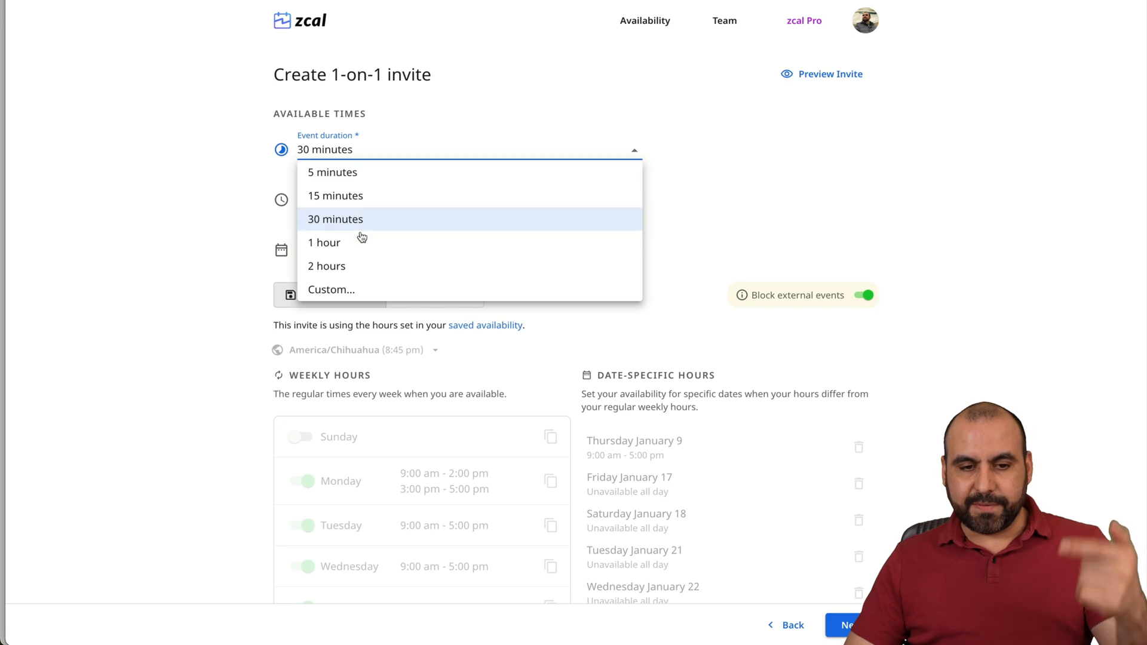
{"action": "left_click", "coordinate": [335, 218]}
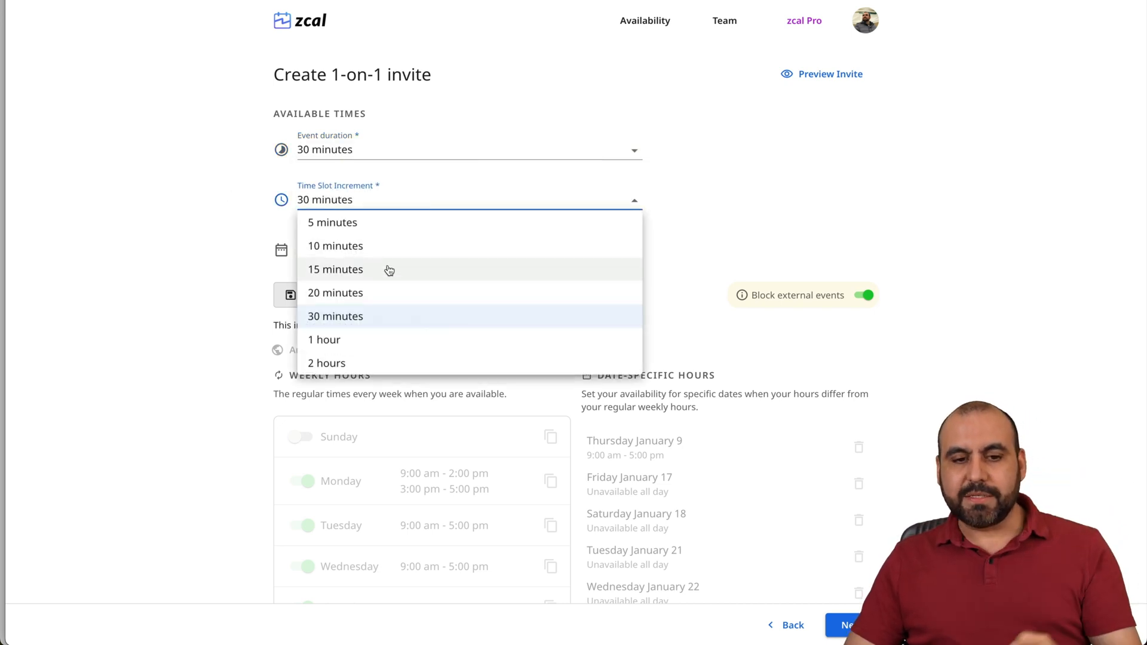
{"action": "mouse_move", "coordinate": [215, 272]}
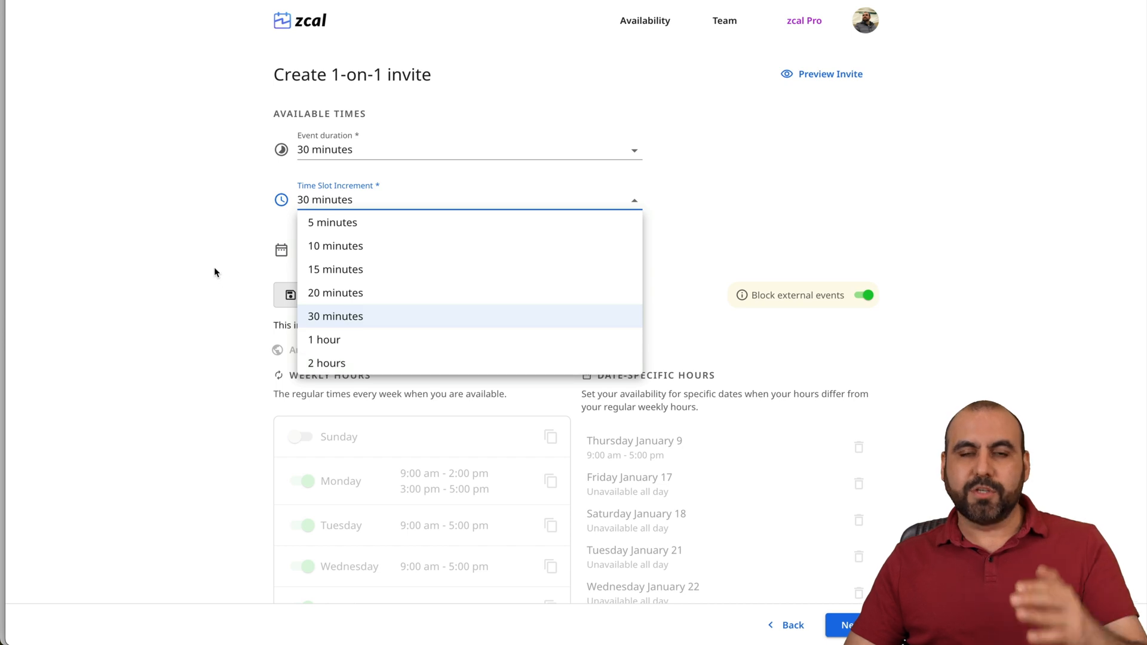
{"action": "left_click", "coordinate": [335, 315]}
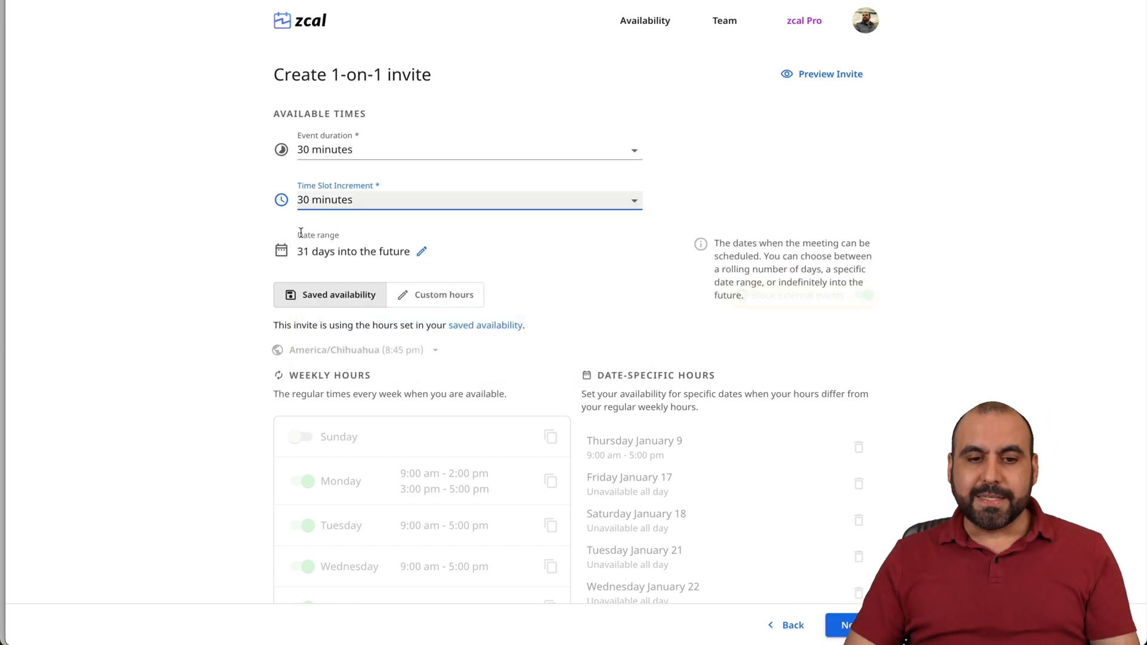
{"action": "mouse_move", "coordinate": [401, 266]}
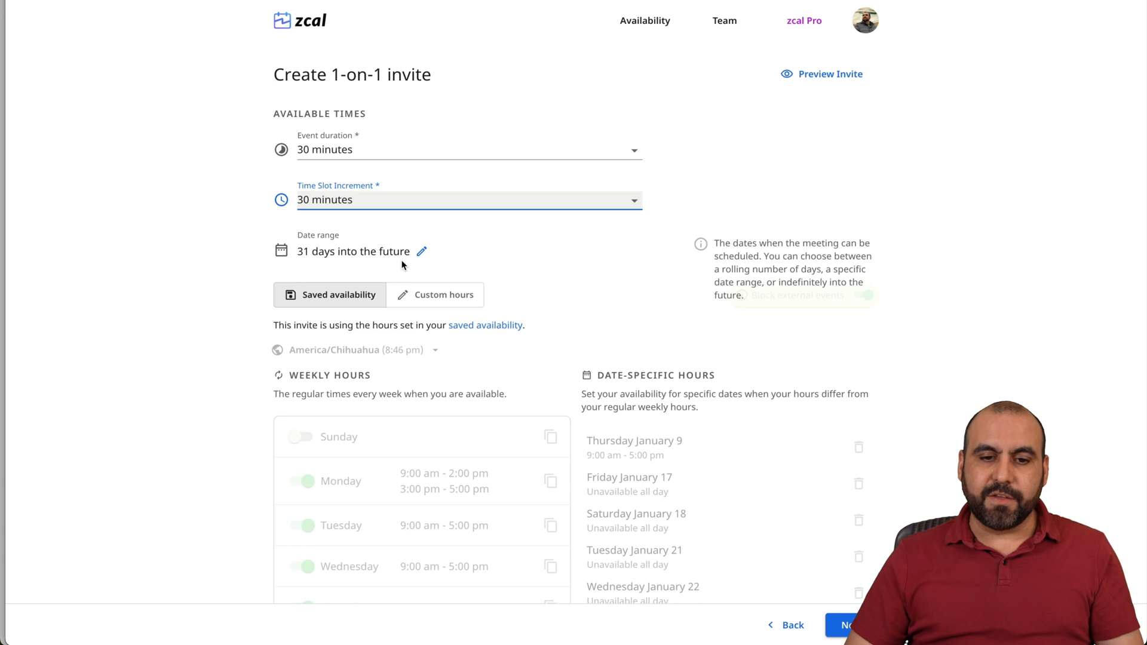
{"action": "left_click", "coordinate": [469, 250]}
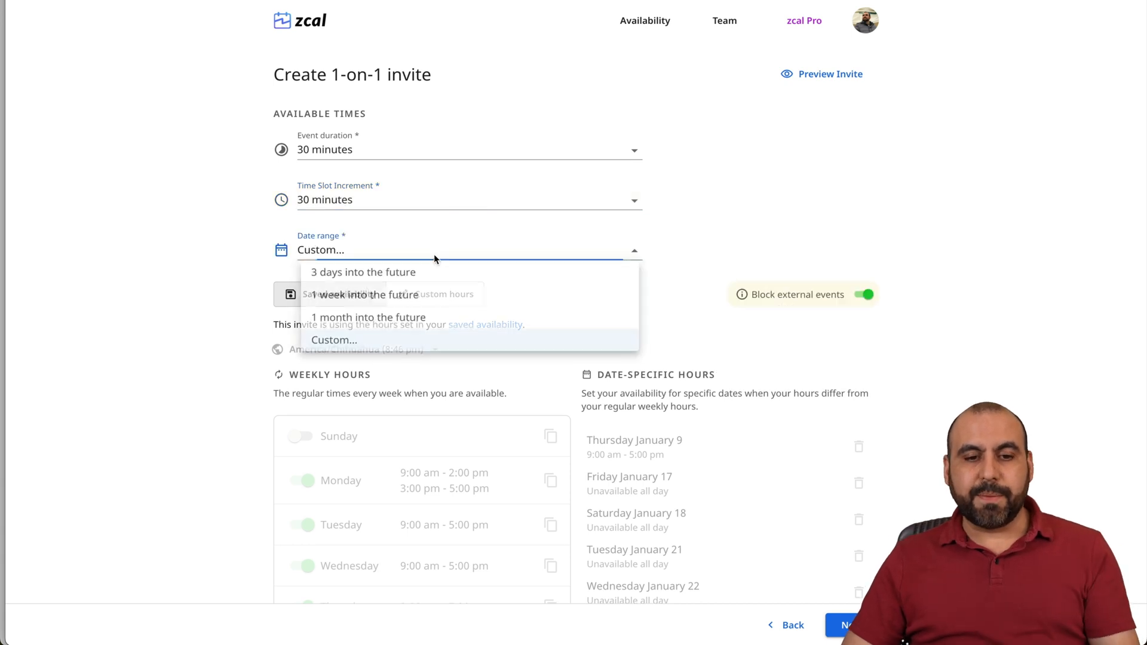
{"action": "left_click", "coordinate": [363, 272]}
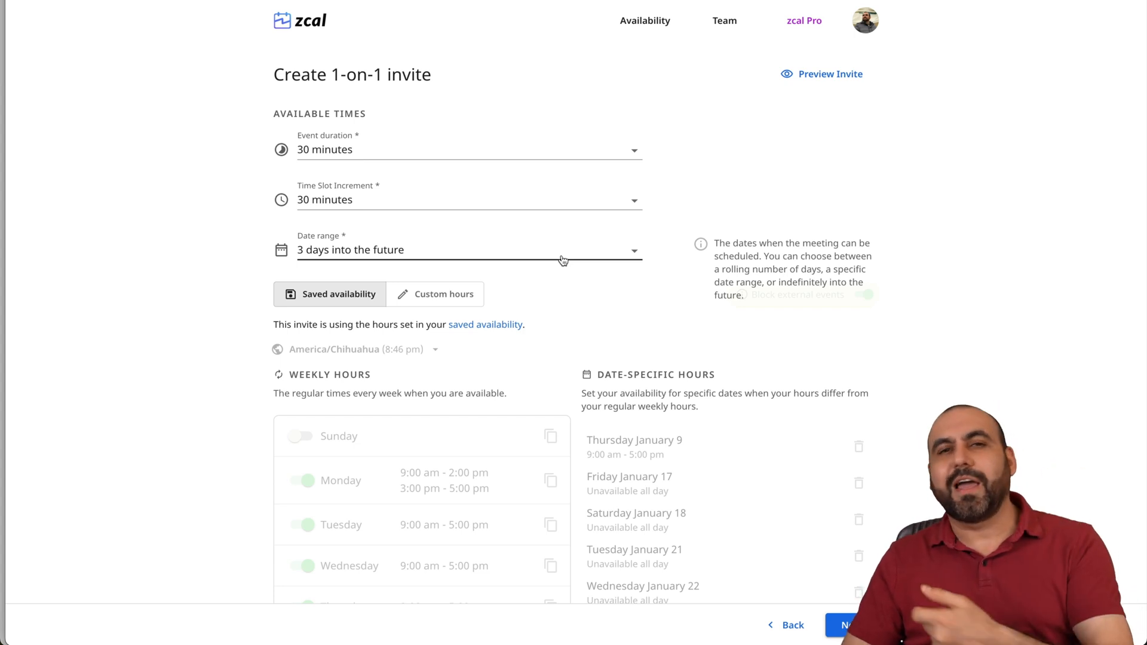
{"action": "scroll", "scroll_direction": "down", "scroll_amount": 3}
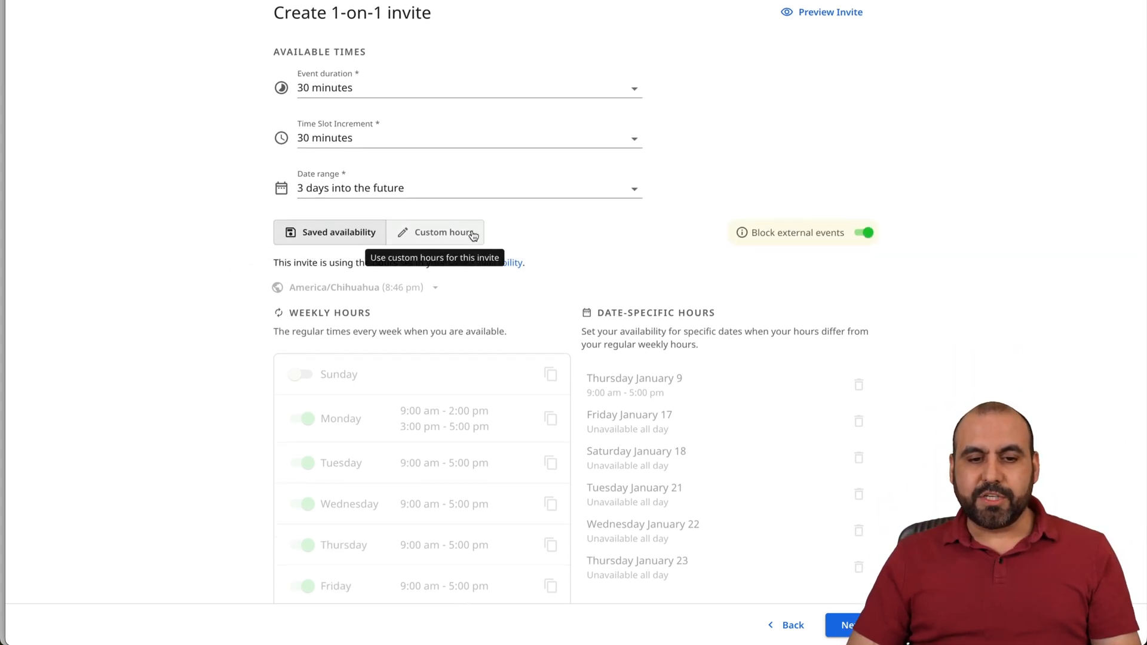
{"action": "scroll", "scroll_direction": "down", "scroll_amount": 3}
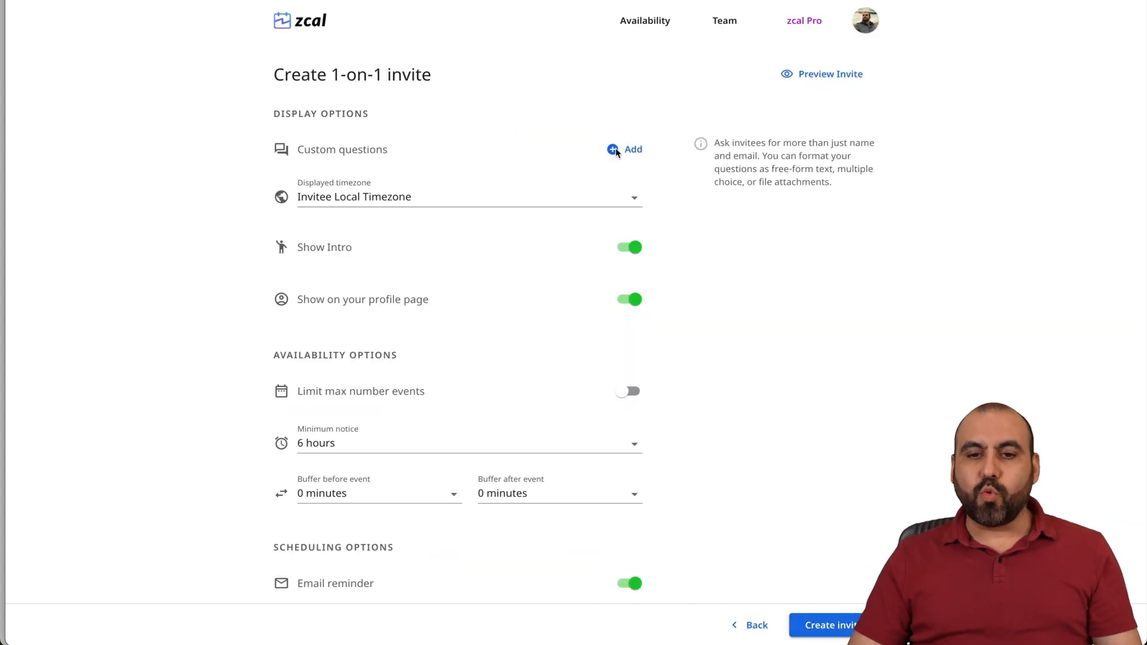
{"action": "left_click", "coordinate": [632, 150]}
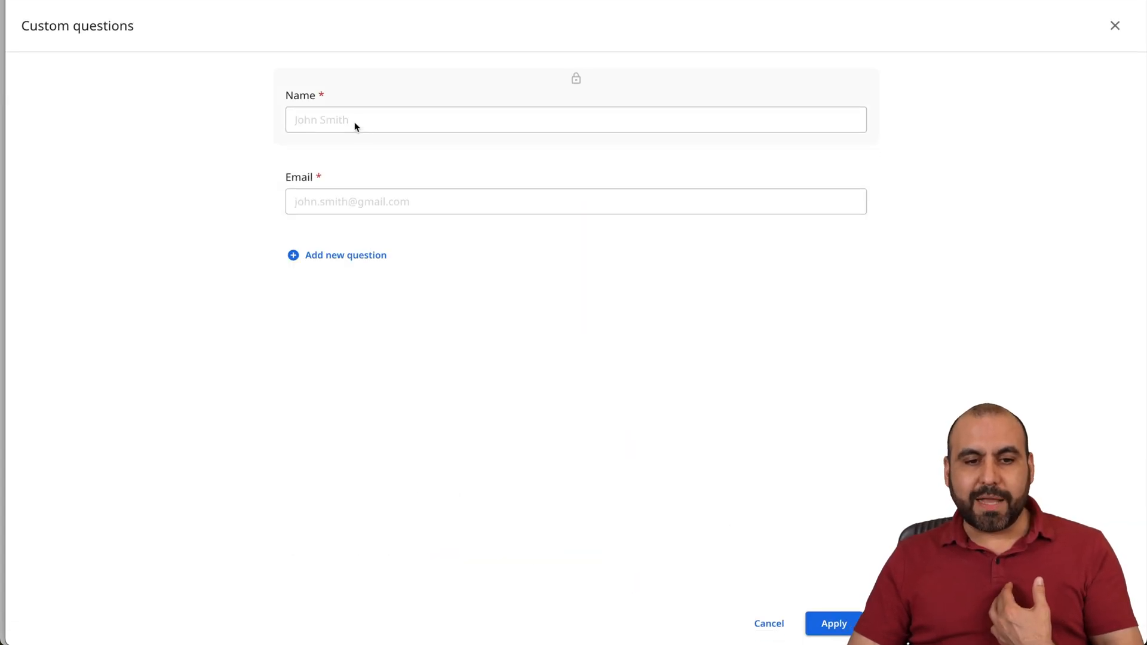
{"action": "mouse_move", "coordinate": [359, 255]}
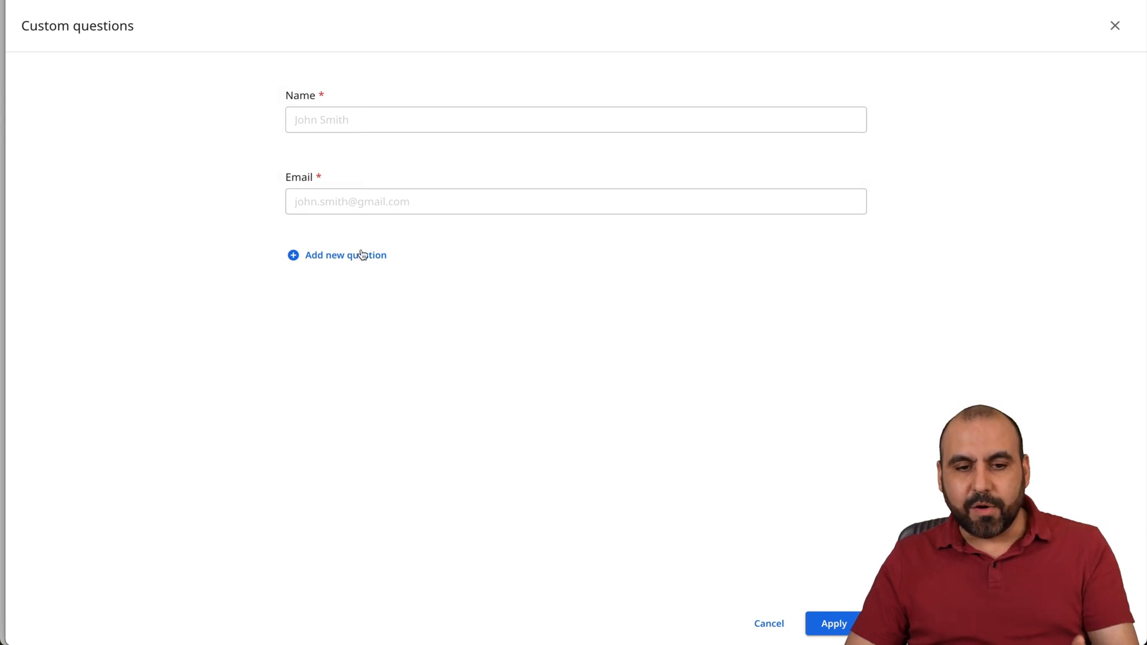
{"action": "left_click", "coordinate": [345, 254]}
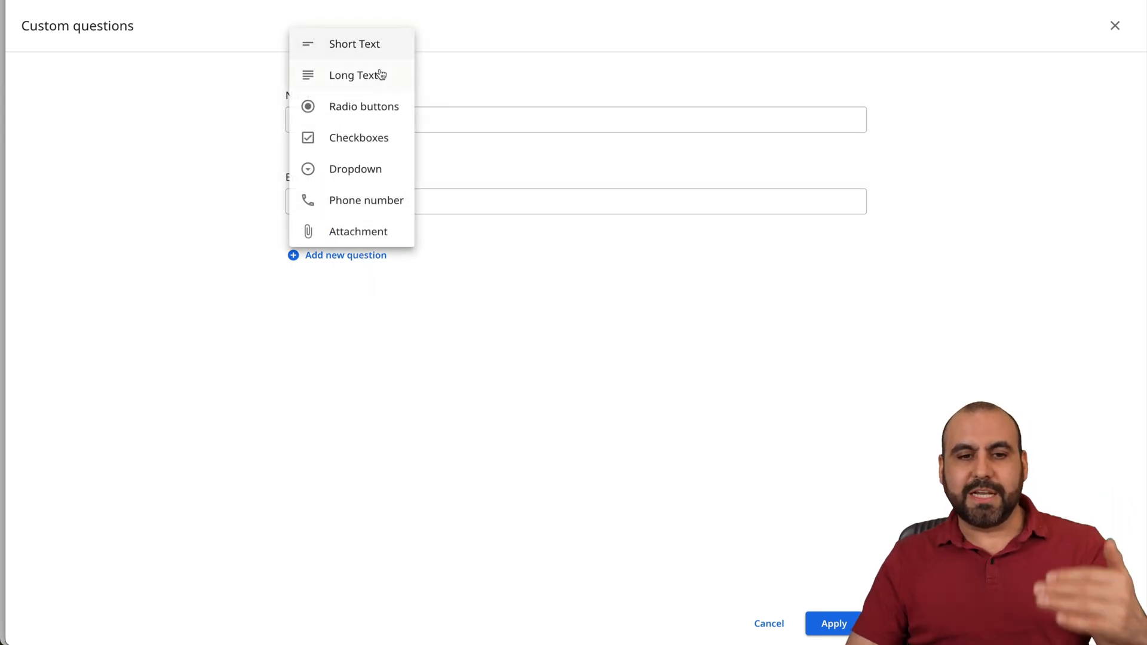
{"action": "mouse_move", "coordinate": [442, 302]}
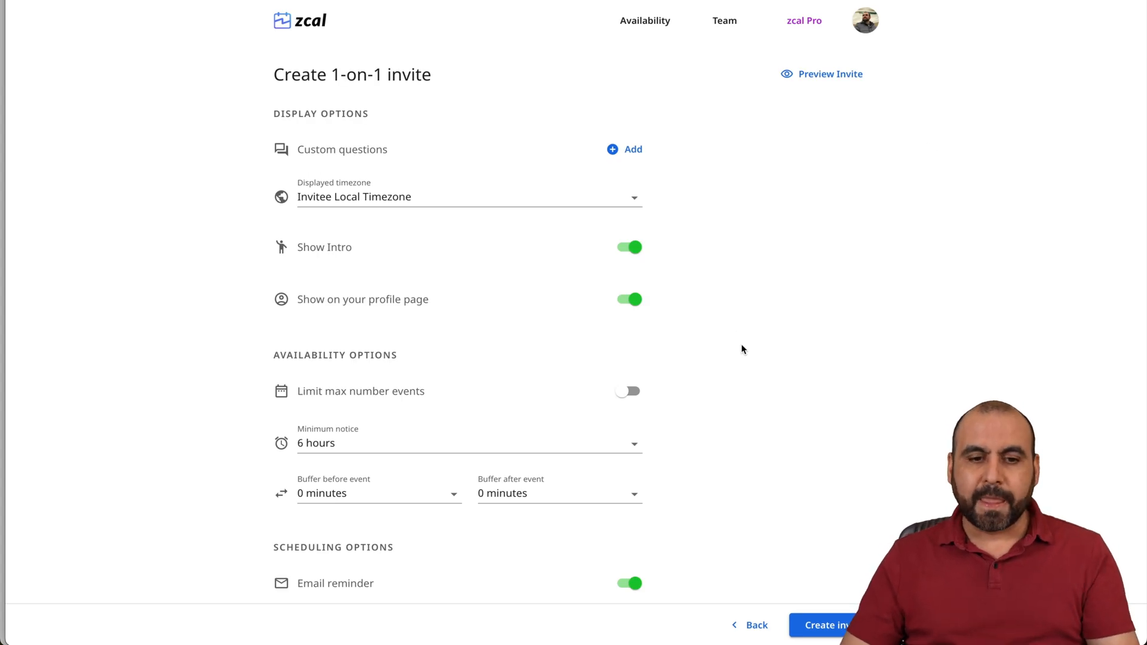
Enable a 5-events-per-day limit, keep 6-hour minimum notice and set a 4-hour buffer before events
{"action": "scroll", "scroll_direction": "down", "scroll_amount": 3}
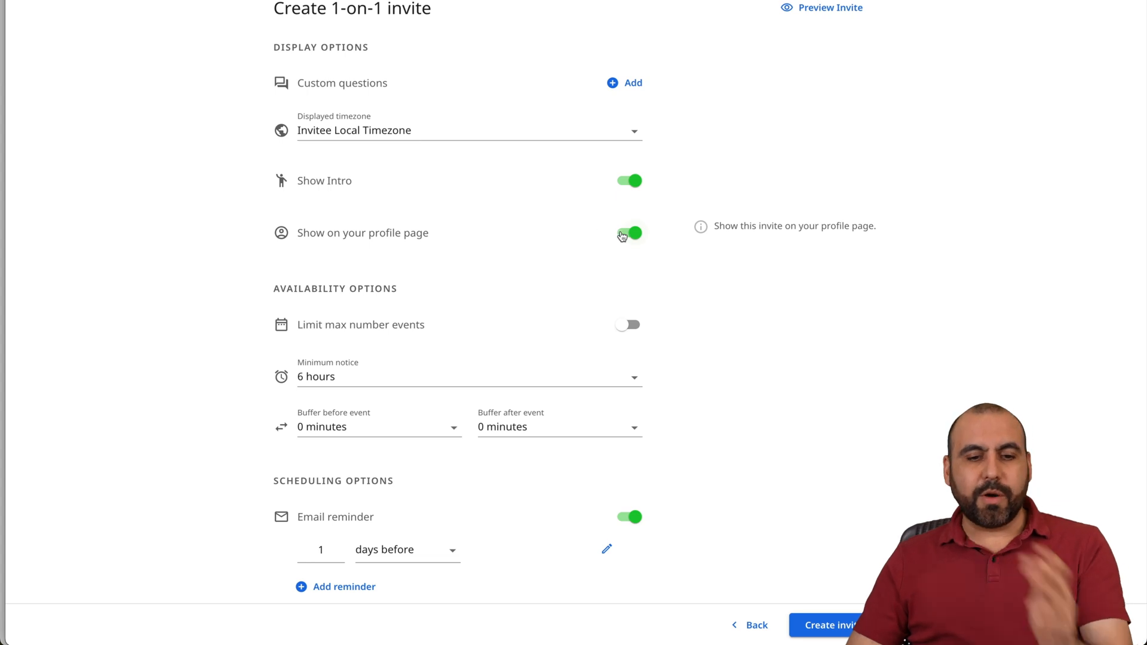
{"action": "scroll", "scroll_direction": "down", "scroll_amount": 3}
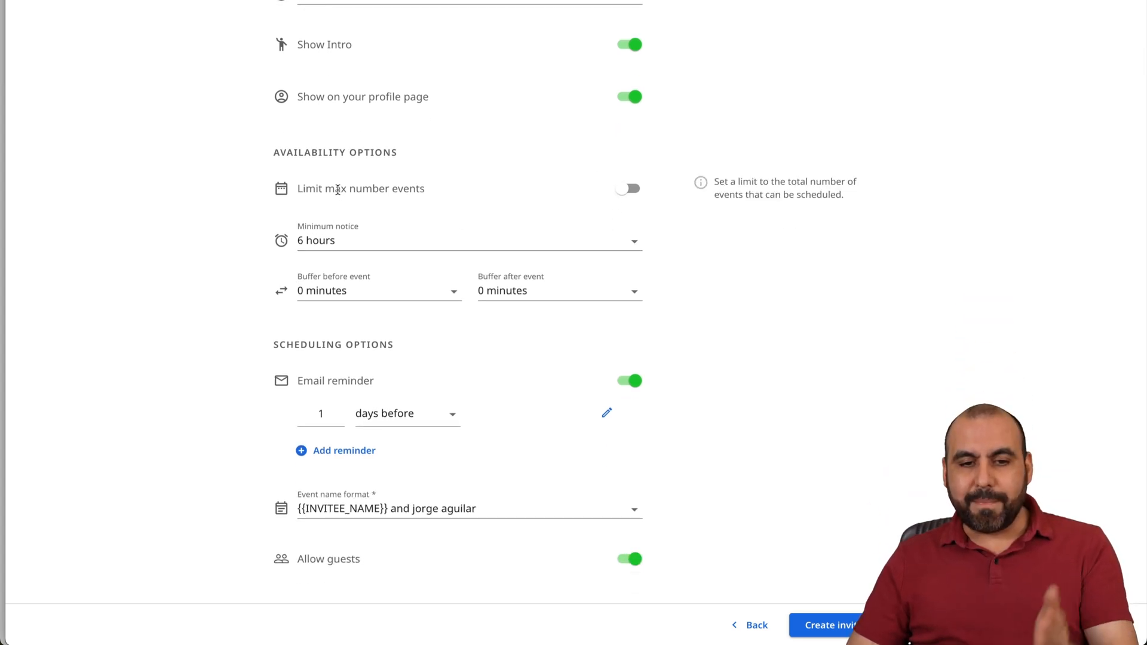
{"action": "left_click", "coordinate": [628, 188]}
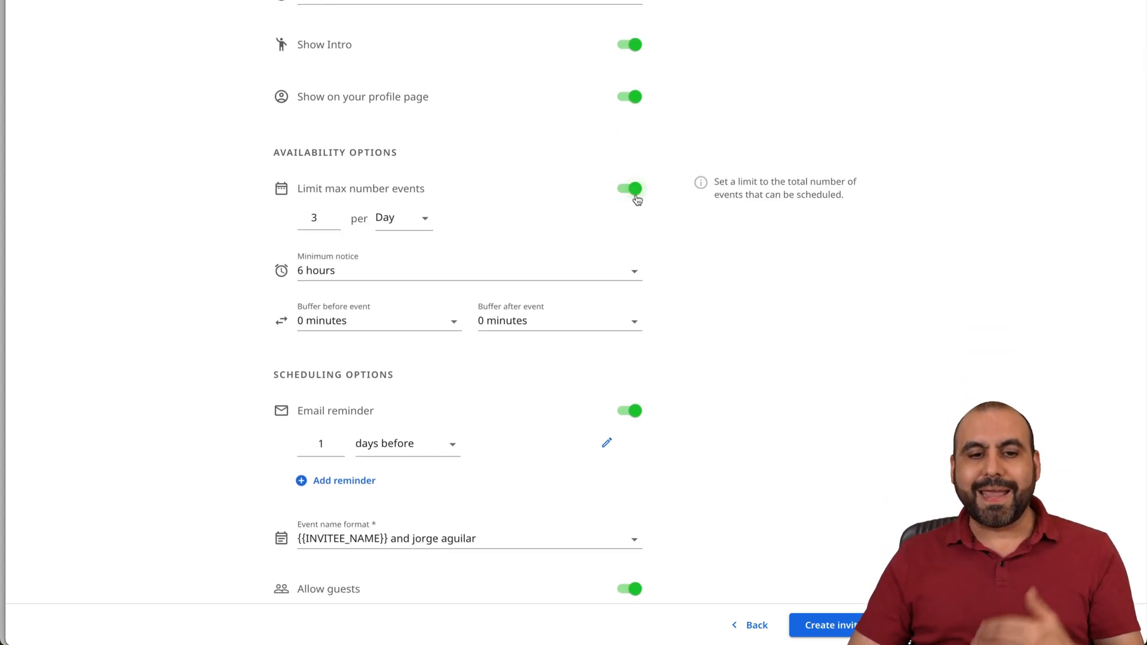
{"action": "mouse_move", "coordinate": [503, 233]}
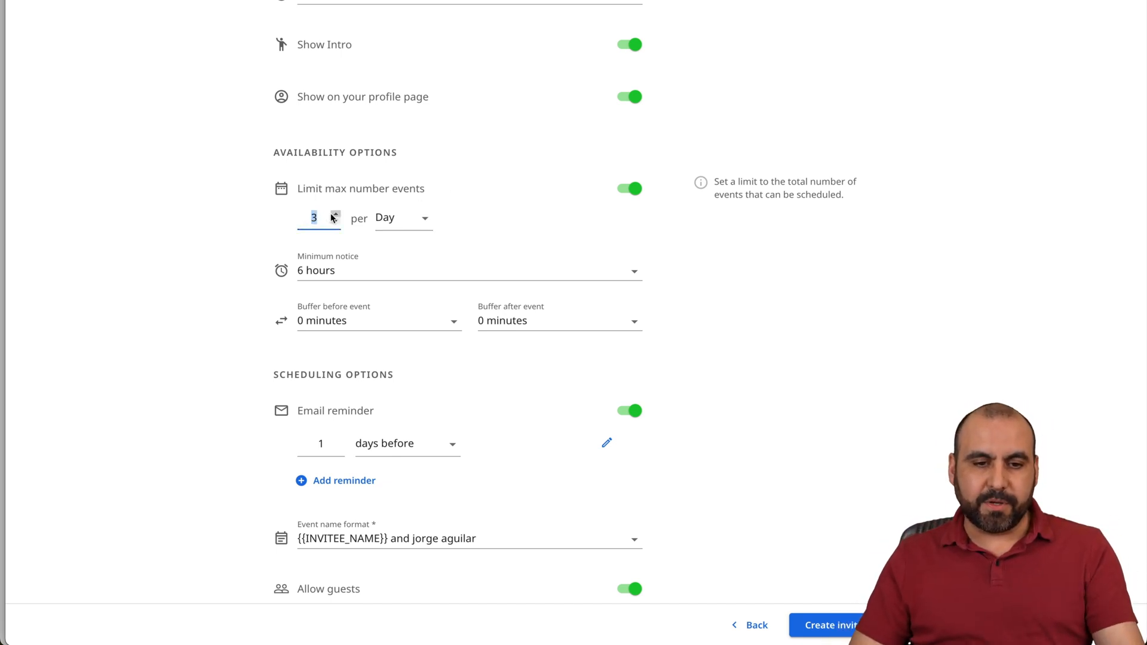
{"action": "scroll", "scroll_direction": "down", "scroll_amount": 3}
{"action": "type", "text": "5"}
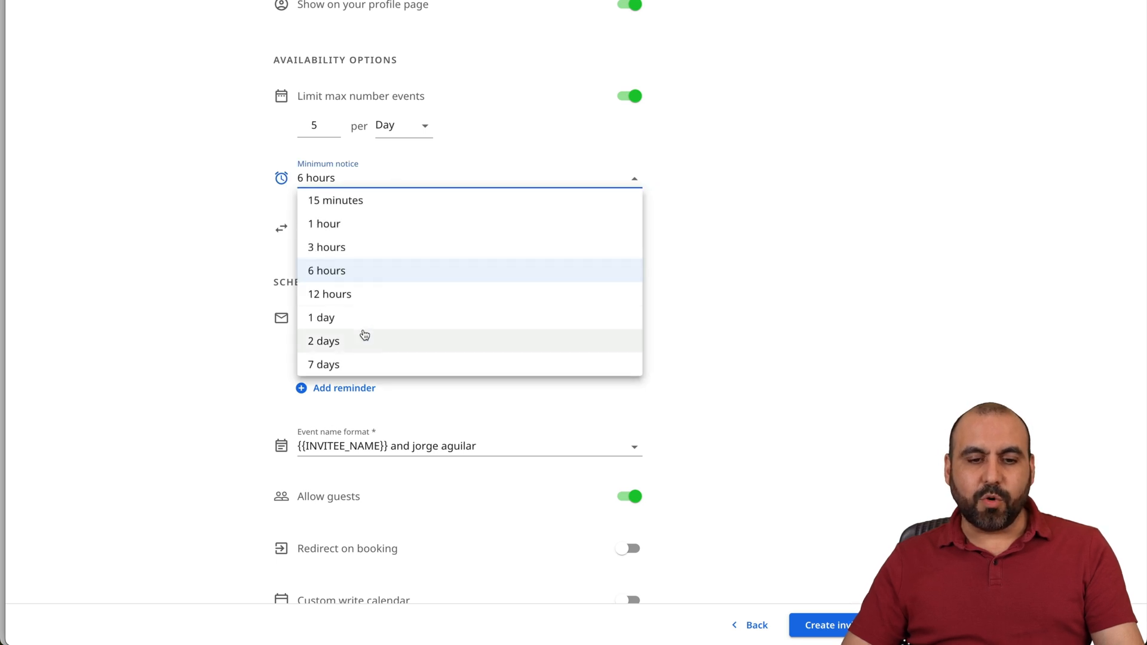
{"action": "left_click", "coordinate": [327, 270]}
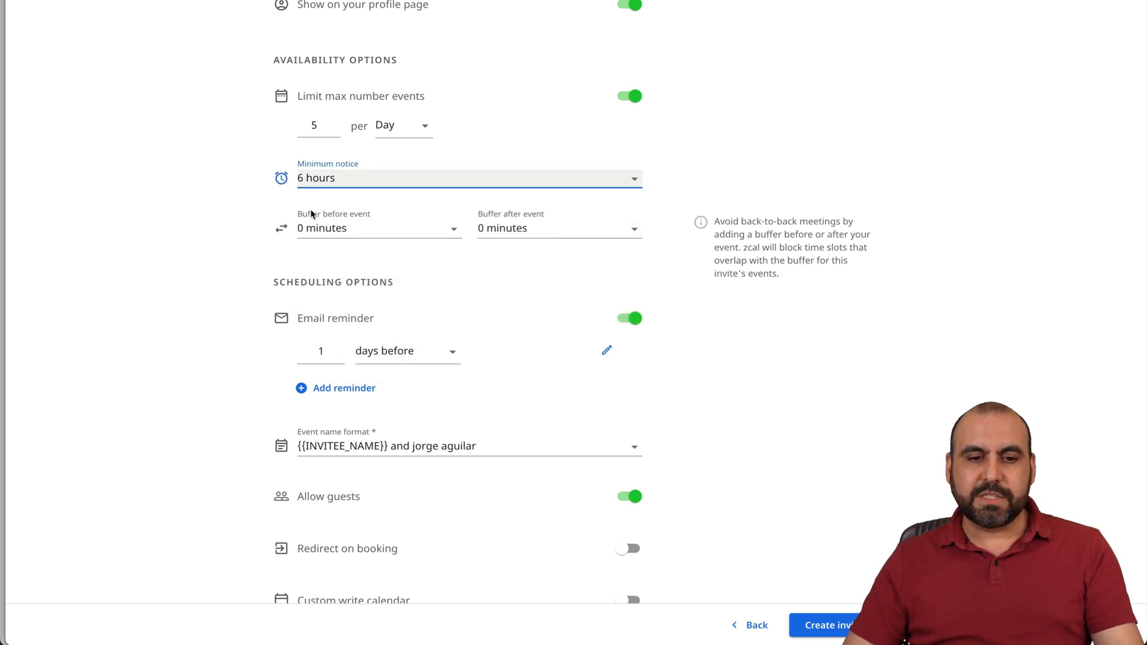
{"action": "mouse_move", "coordinate": [550, 229]}
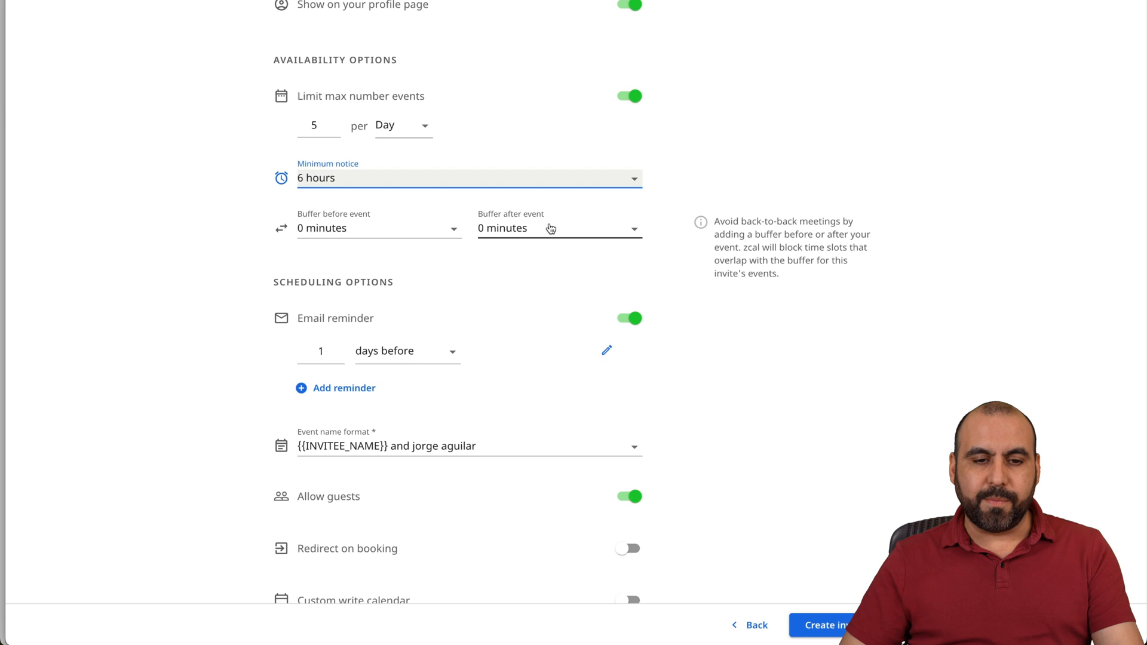
{"action": "left_click", "coordinate": [377, 227]}
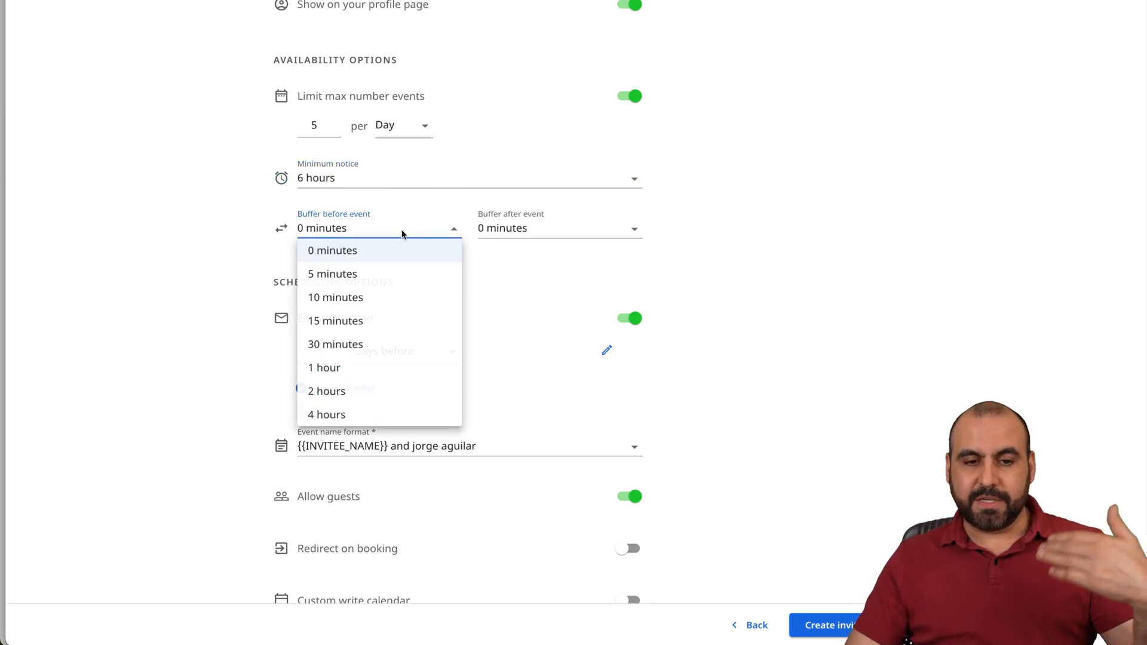
{"action": "left_click", "coordinate": [326, 415]}
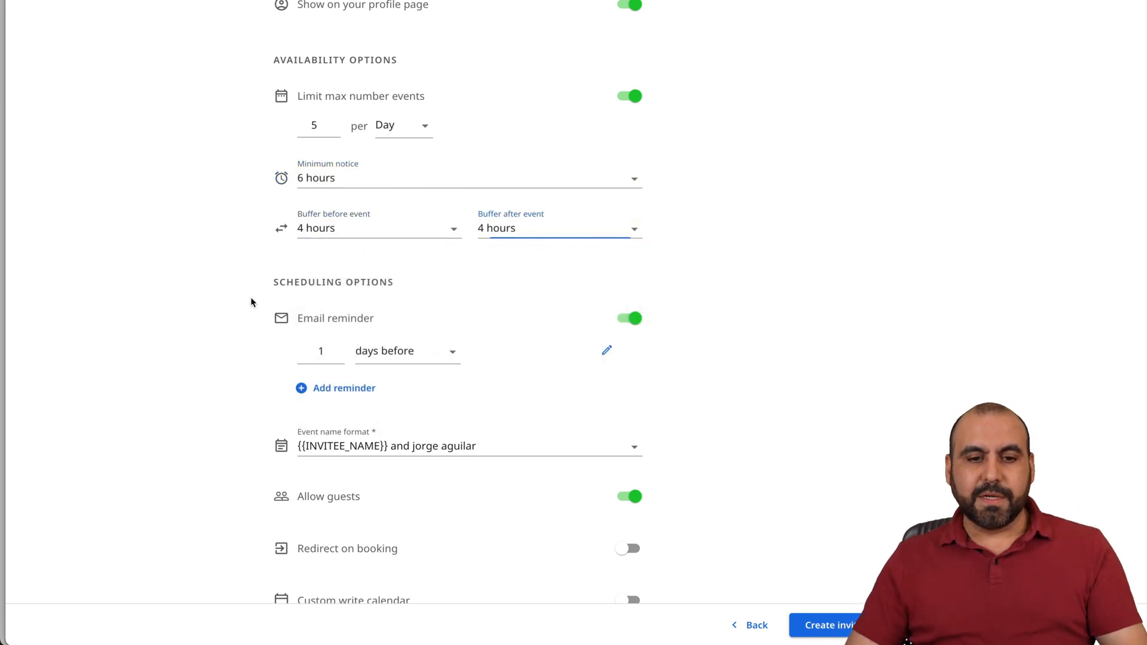
{"action": "scroll", "scroll_direction": "down", "scroll_amount": 3}
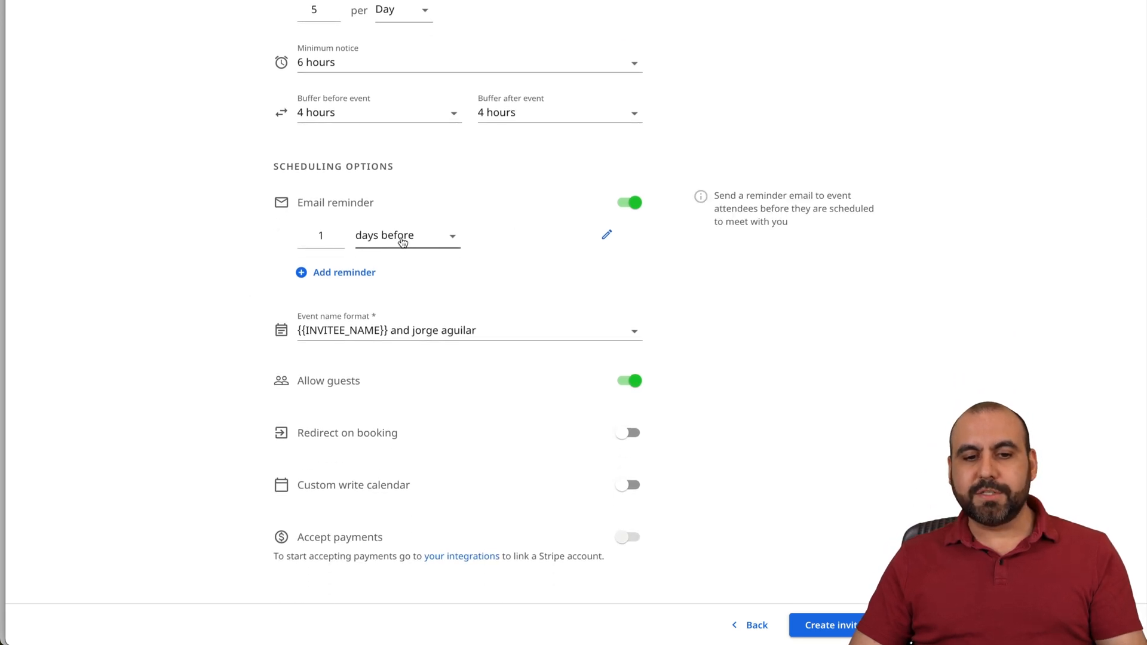
{"action": "mouse_move", "coordinate": [392, 275]}
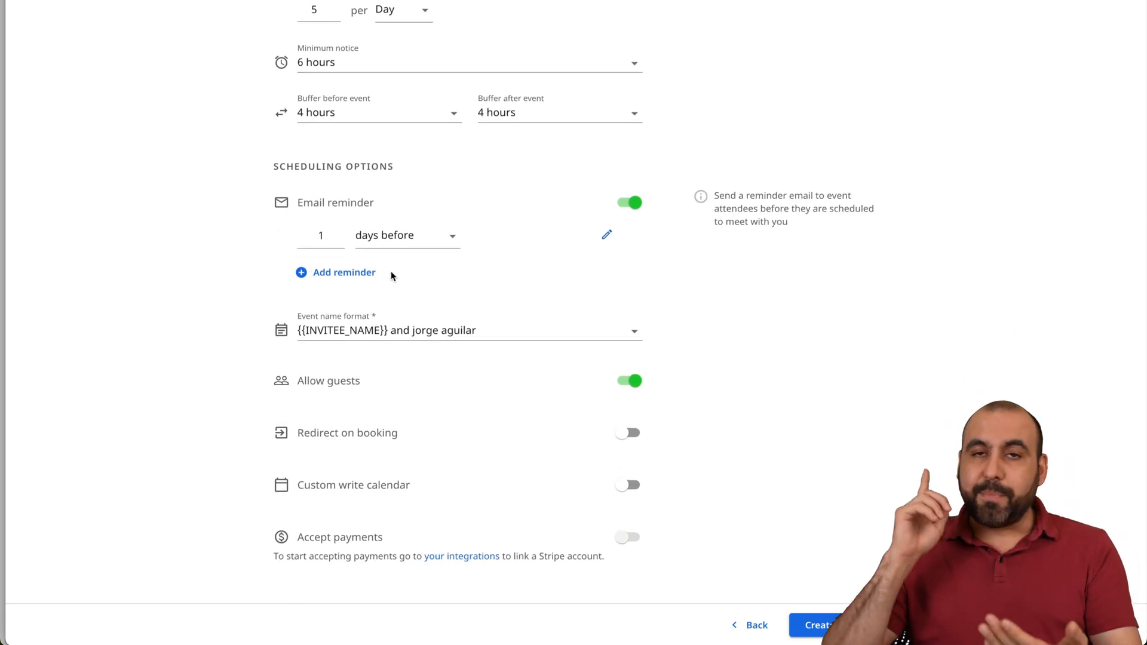
{"action": "mouse_move", "coordinate": [433, 252]}
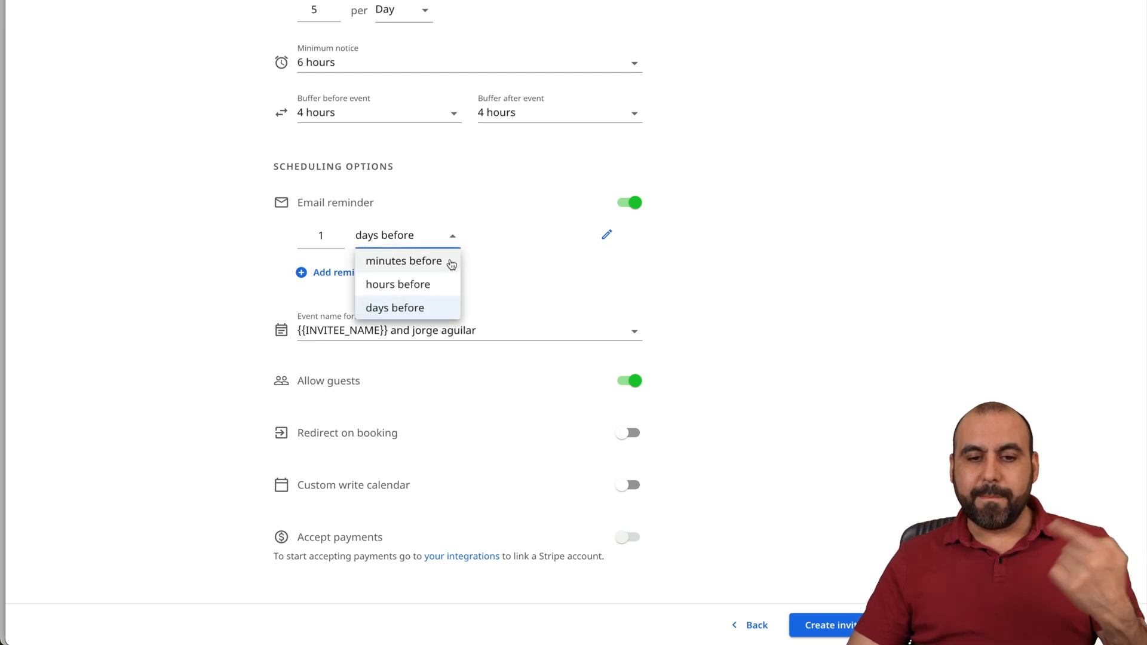
{"action": "left_click", "coordinate": [394, 307]}
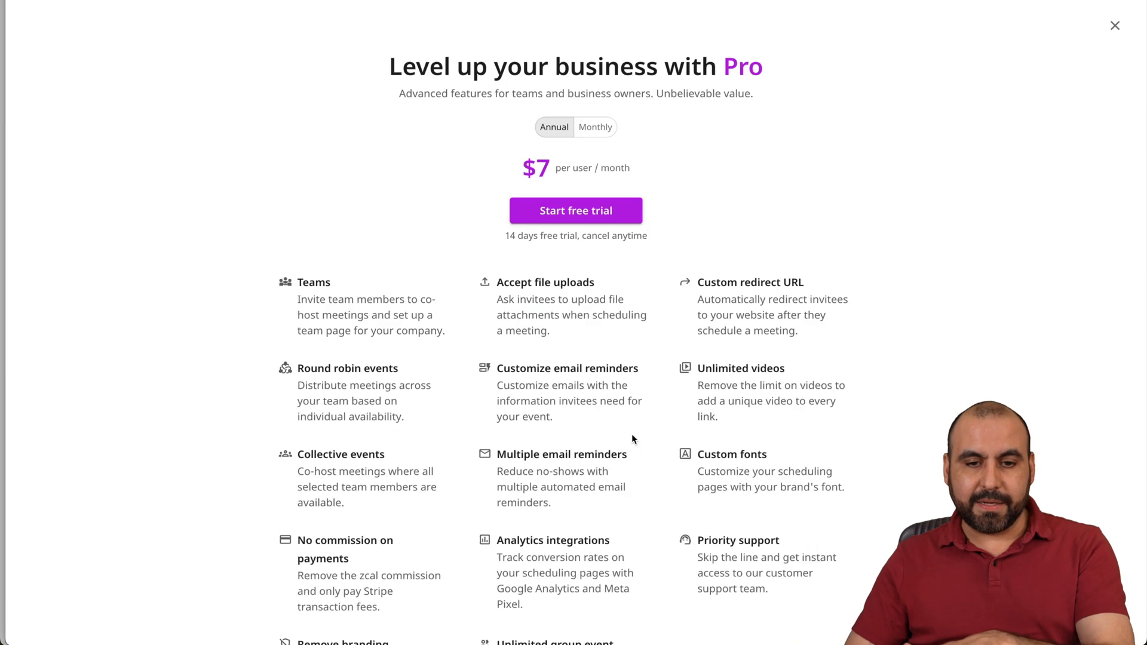
{"action": "left_click", "coordinate": [1114, 25]}
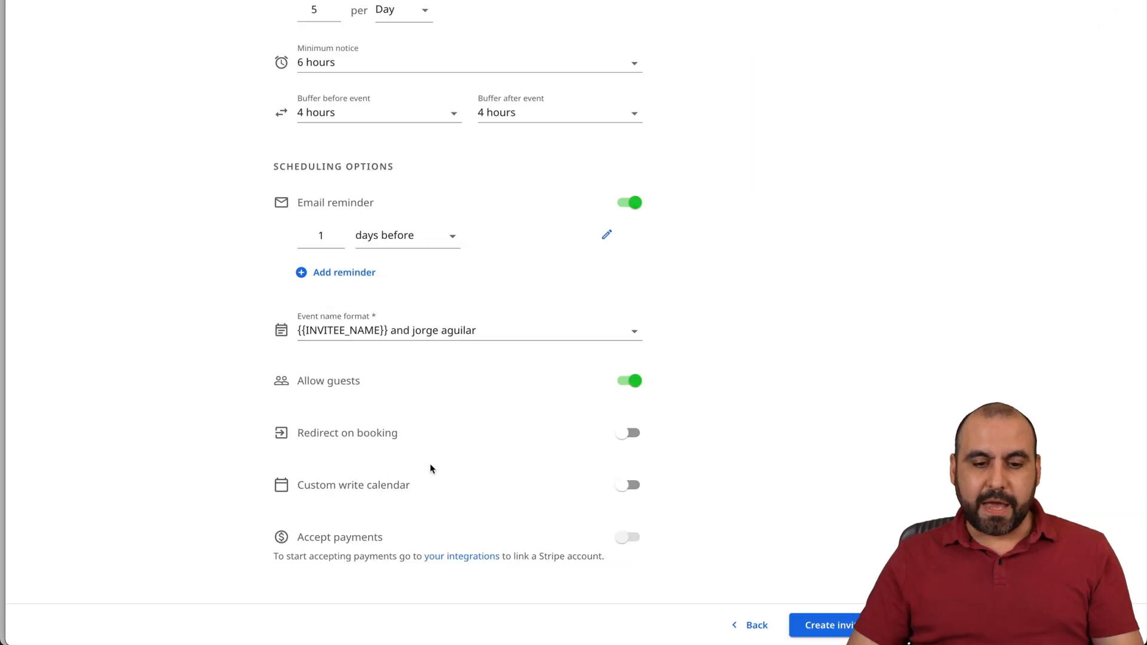
{"action": "mouse_move", "coordinate": [650, 533]}
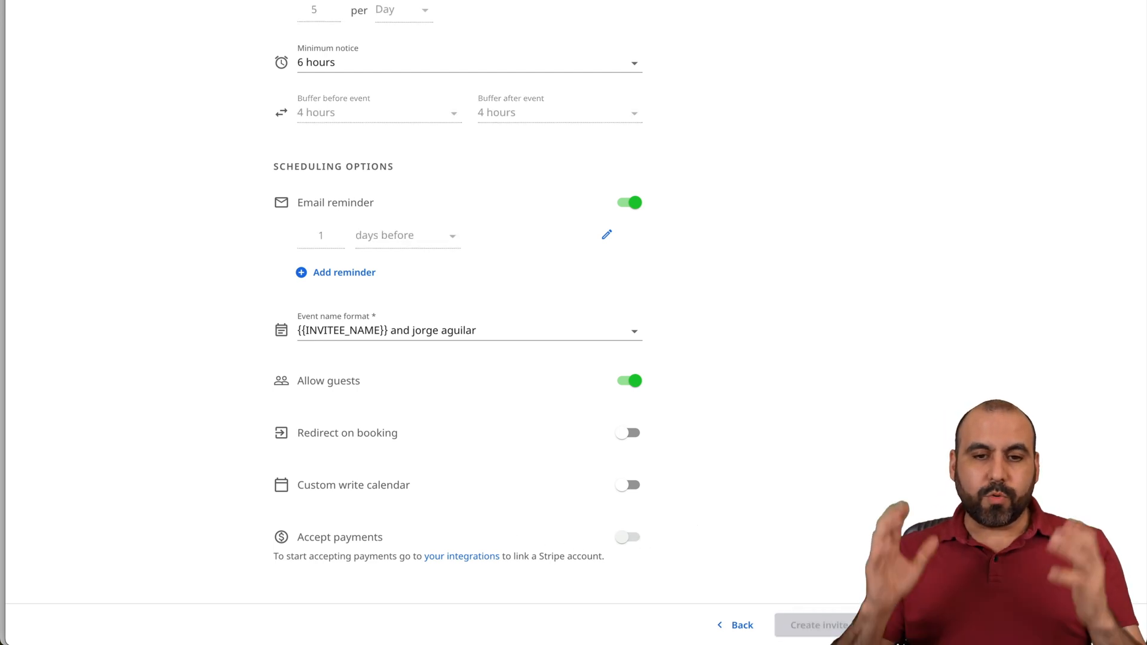
Create the TEST invite at zcal.co/saasmas/meetnew and return to the dashboard listing it
{"action": "left_click", "coordinate": [817, 625]}
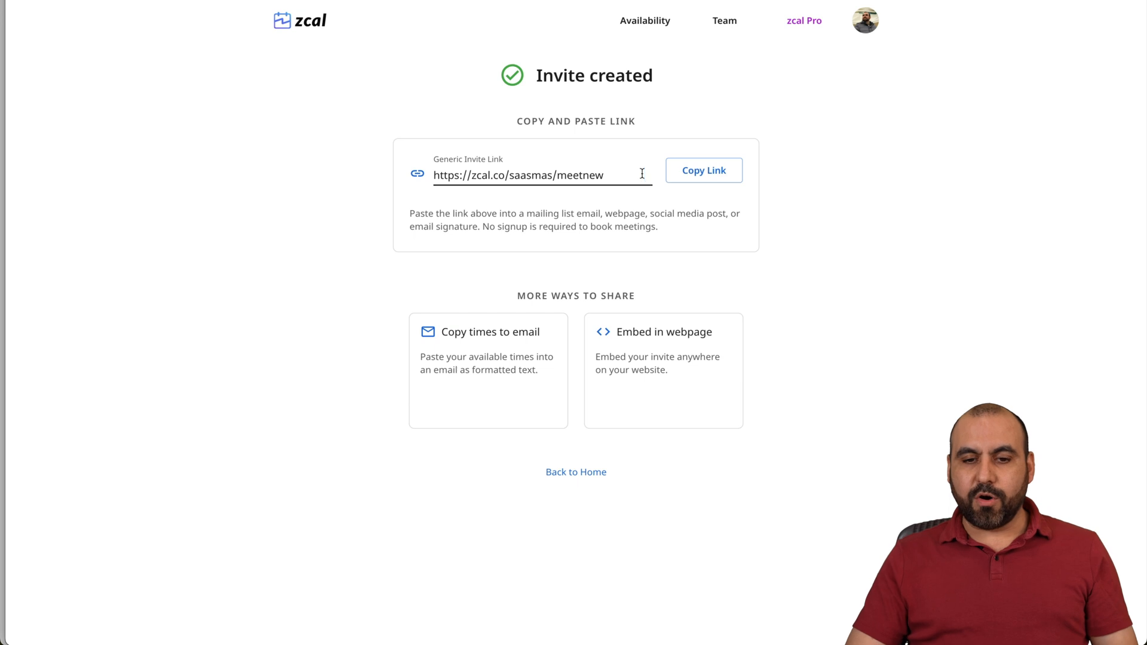
{"action": "left_click", "coordinate": [702, 170]}
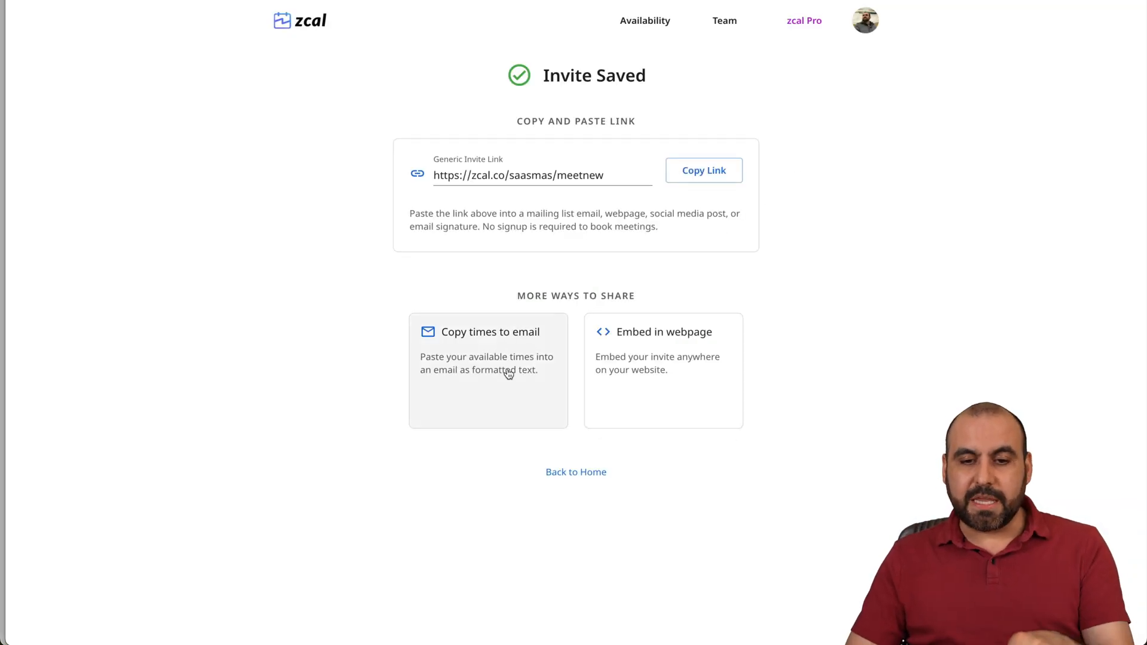
{"action": "mouse_move", "coordinate": [688, 346]}
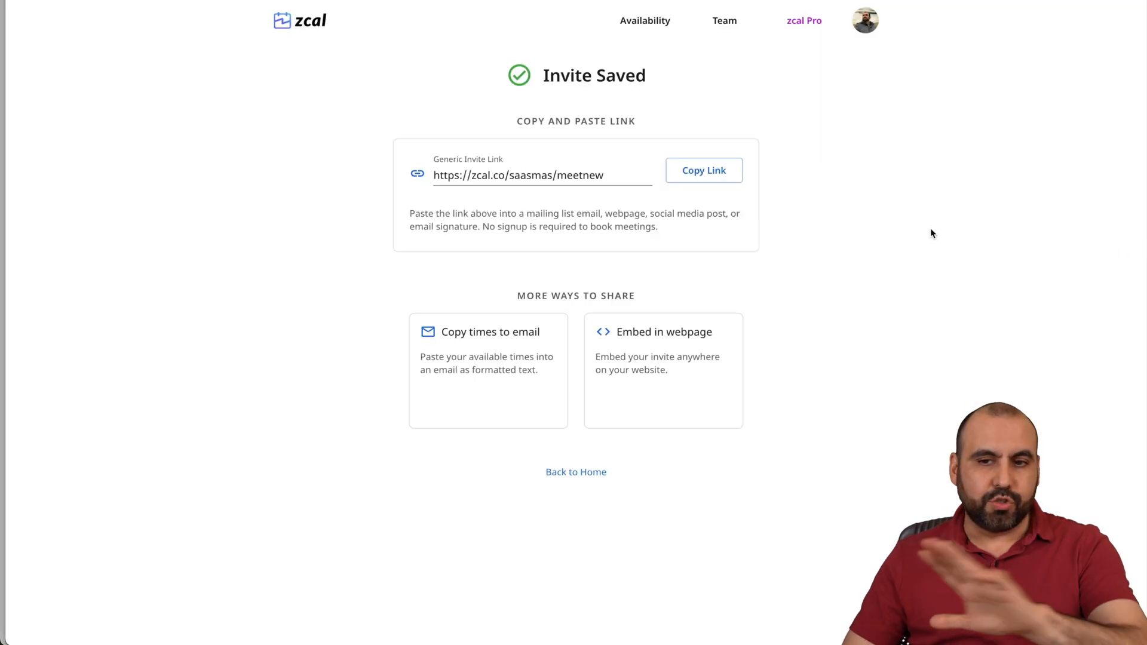
{"action": "left_click", "coordinate": [299, 20]}
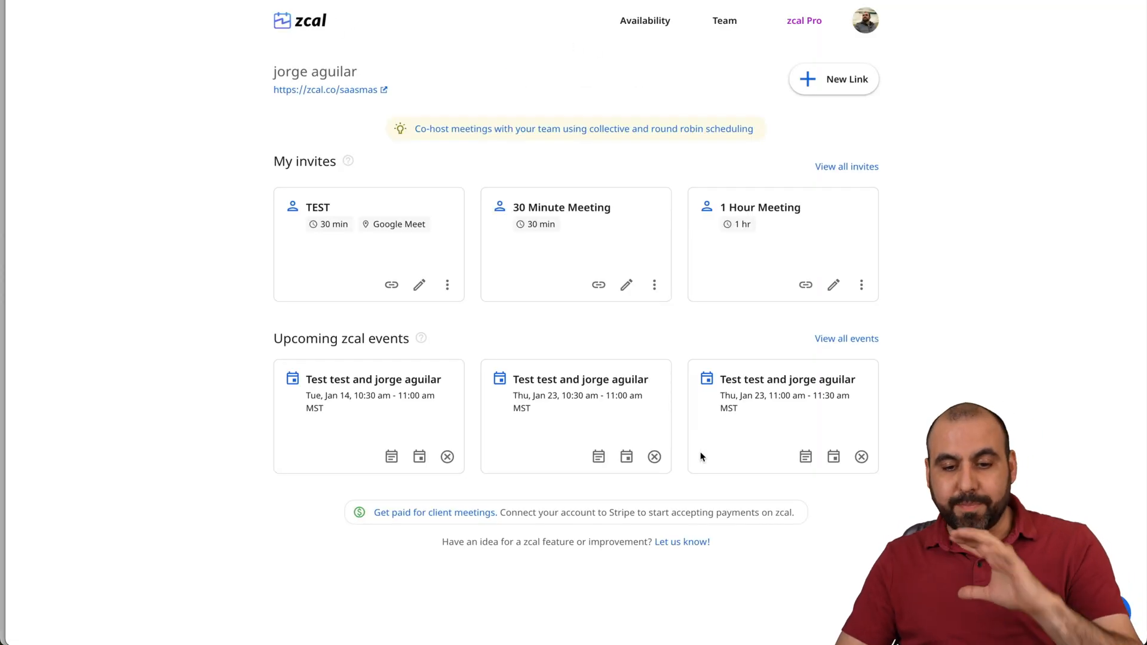
{"action": "mouse_move", "coordinate": [960, 333]}
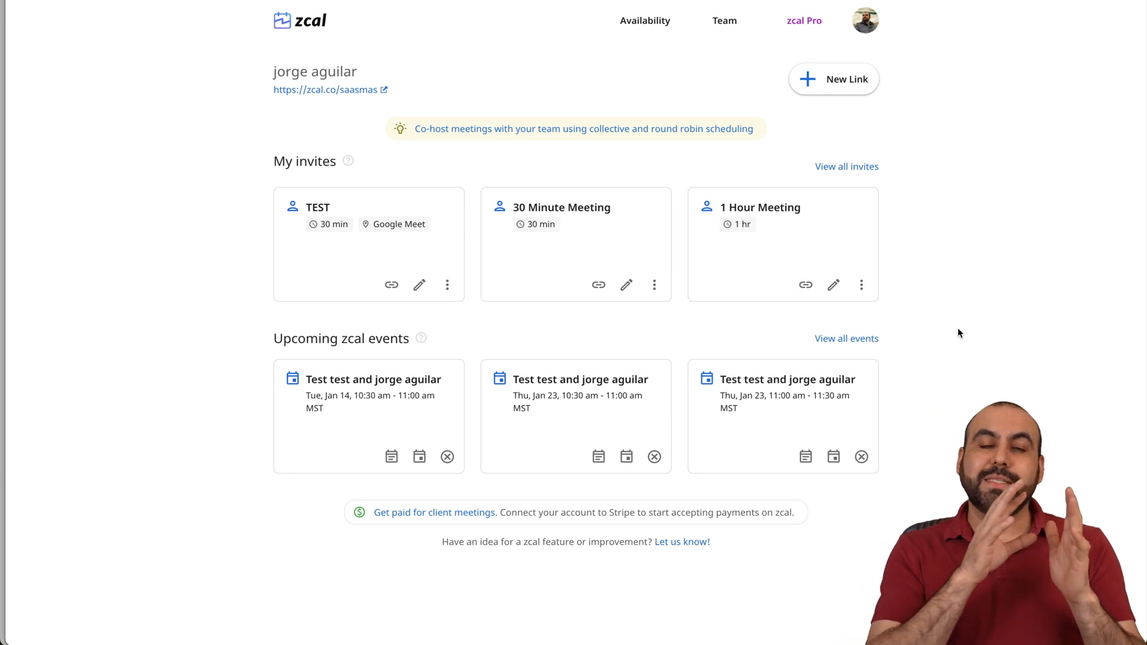